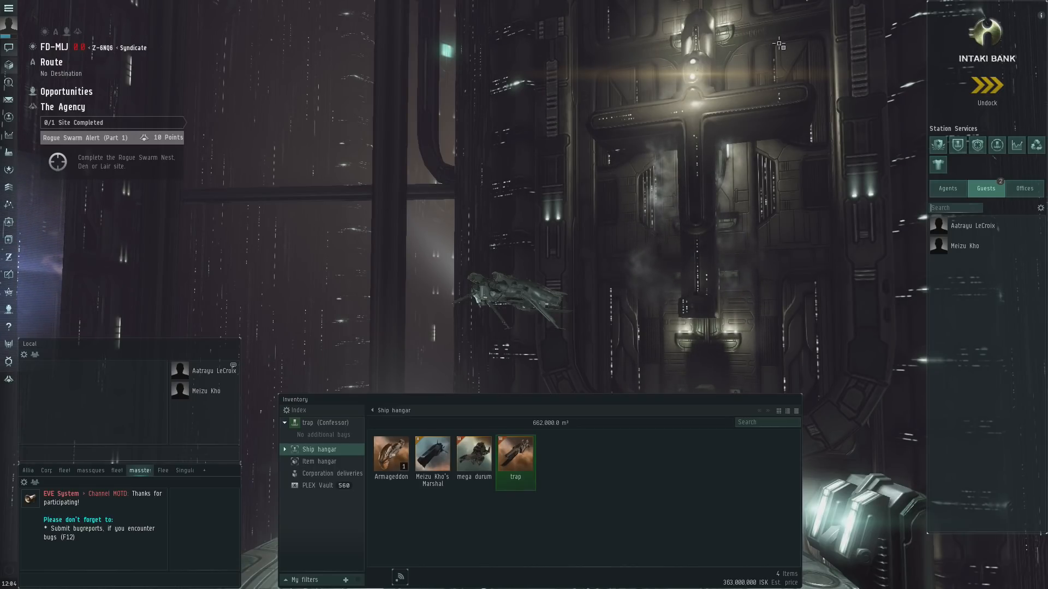
{"action": "mouse_move", "coordinate": [601, 224]}
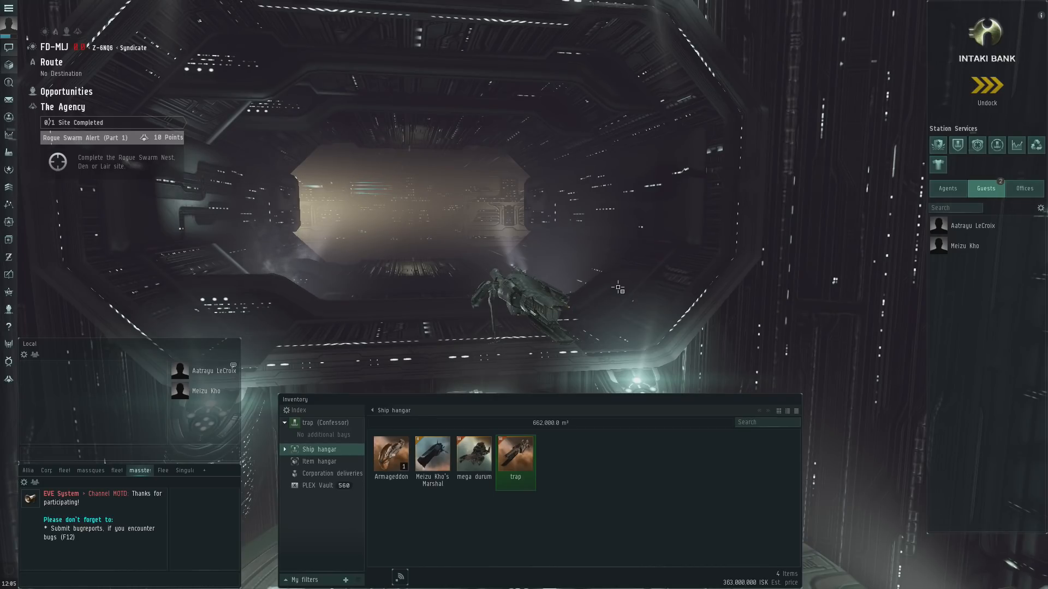
Step: Undock the ship from the station into space
{"action": "left_click", "coordinate": [986, 85]}
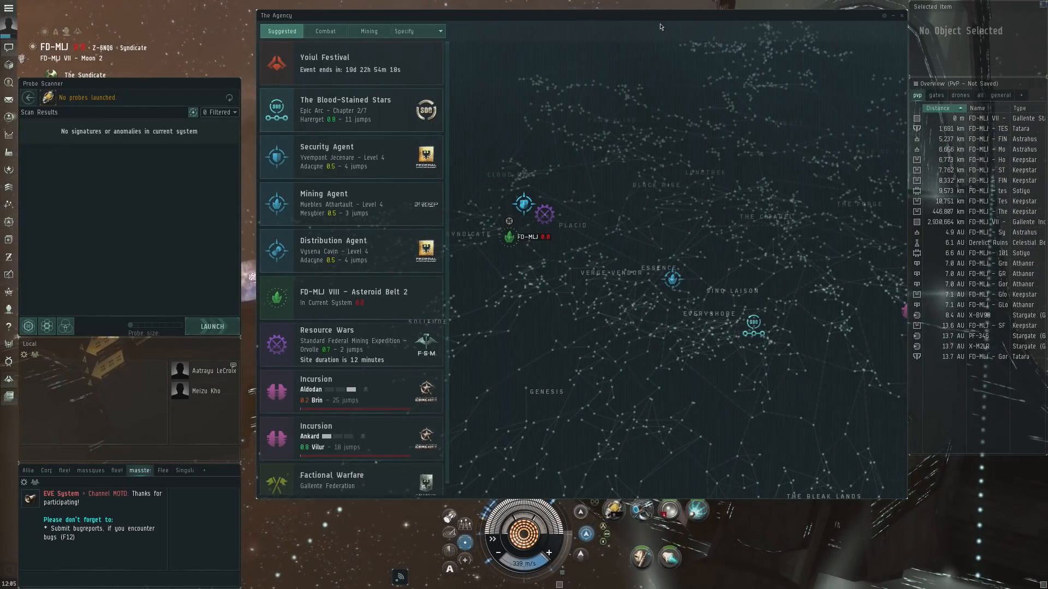
Step: Open the Yoiul Festival entry in the Agency's Suggested list
{"action": "left_click", "coordinate": [324, 63]}
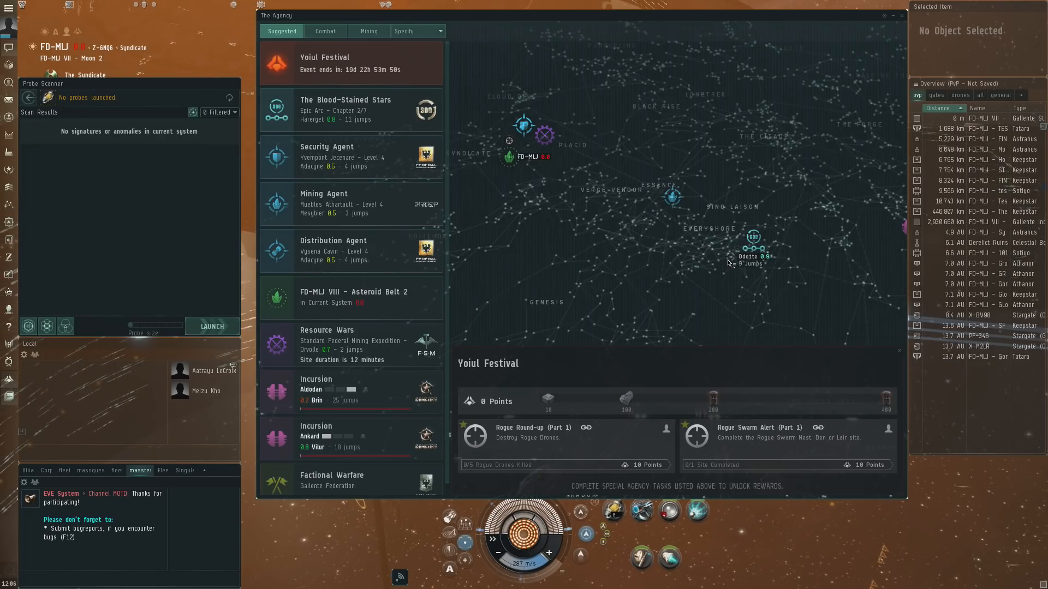
{"action": "mouse_move", "coordinate": [592, 111]}
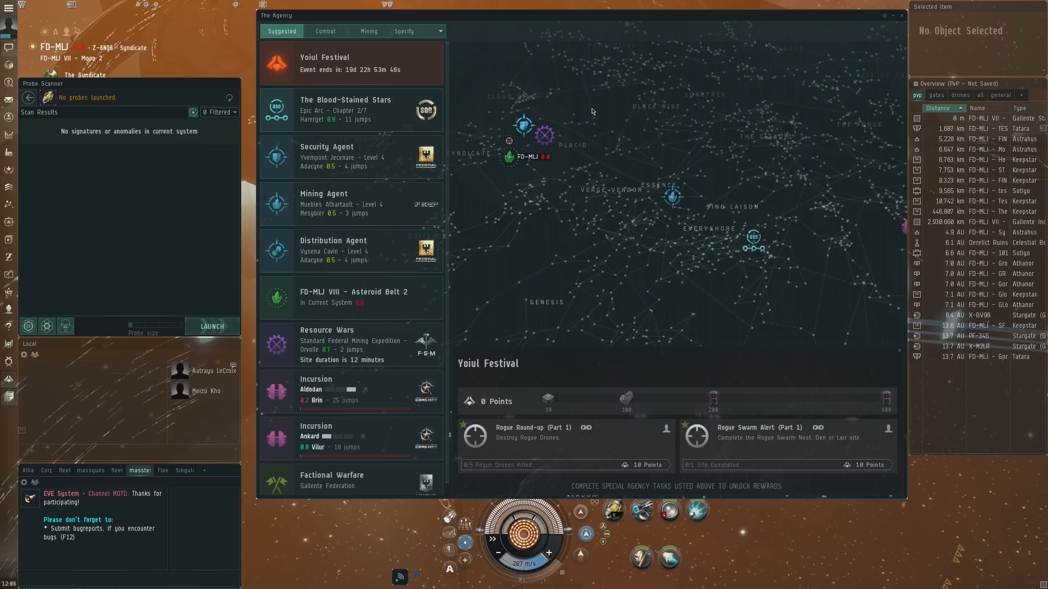
{"action": "mouse_move", "coordinate": [642, 161]}
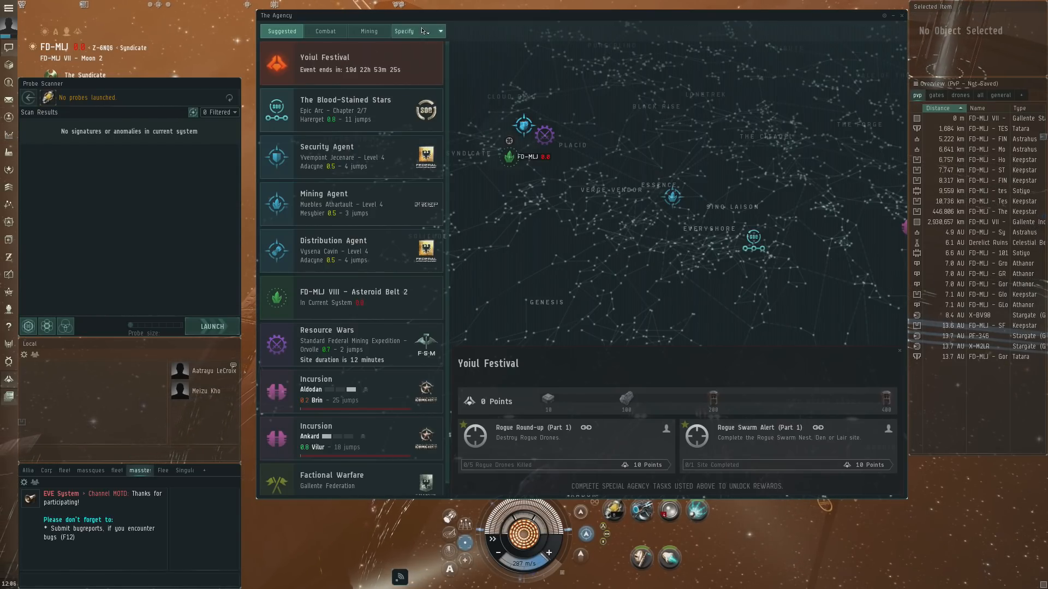
Step: Filter the Agency to Pirate Strongholds, then switch it to Career Agents
{"action": "left_click", "coordinate": [440, 31]}
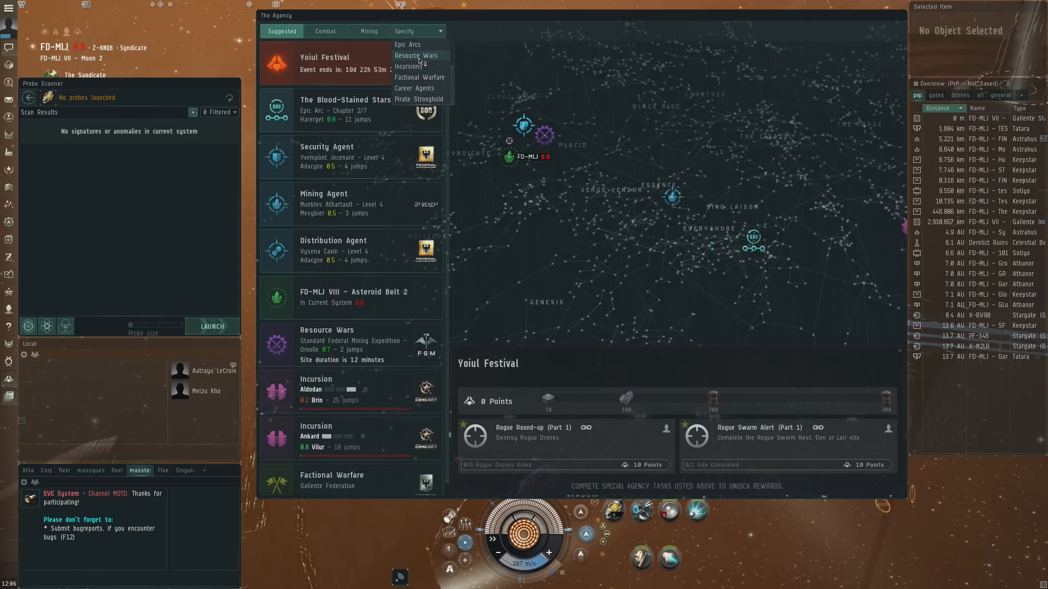
{"action": "mouse_move", "coordinate": [423, 79]}
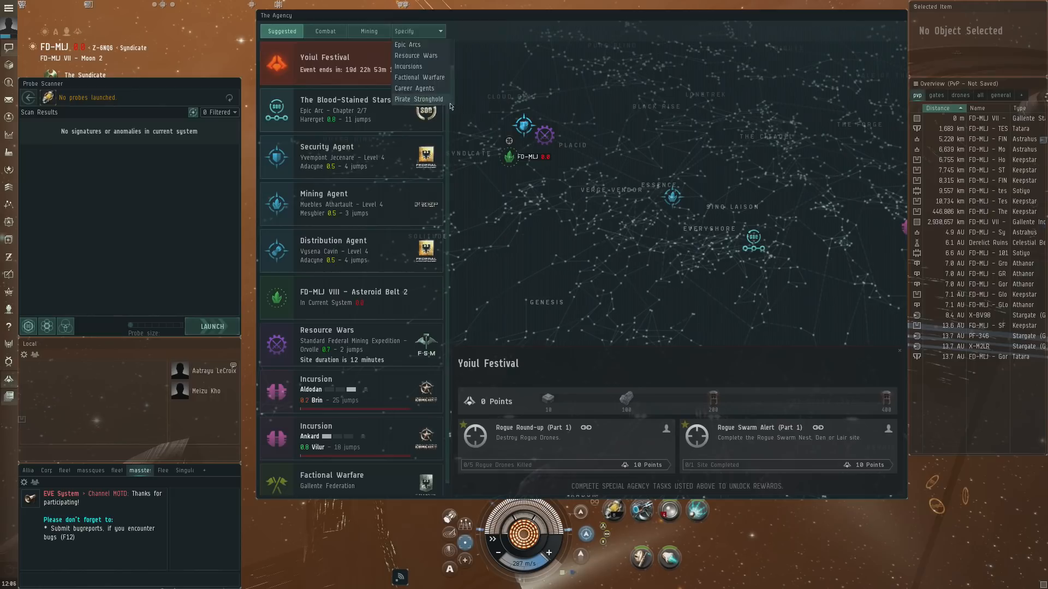
{"action": "left_click", "coordinate": [419, 99]}
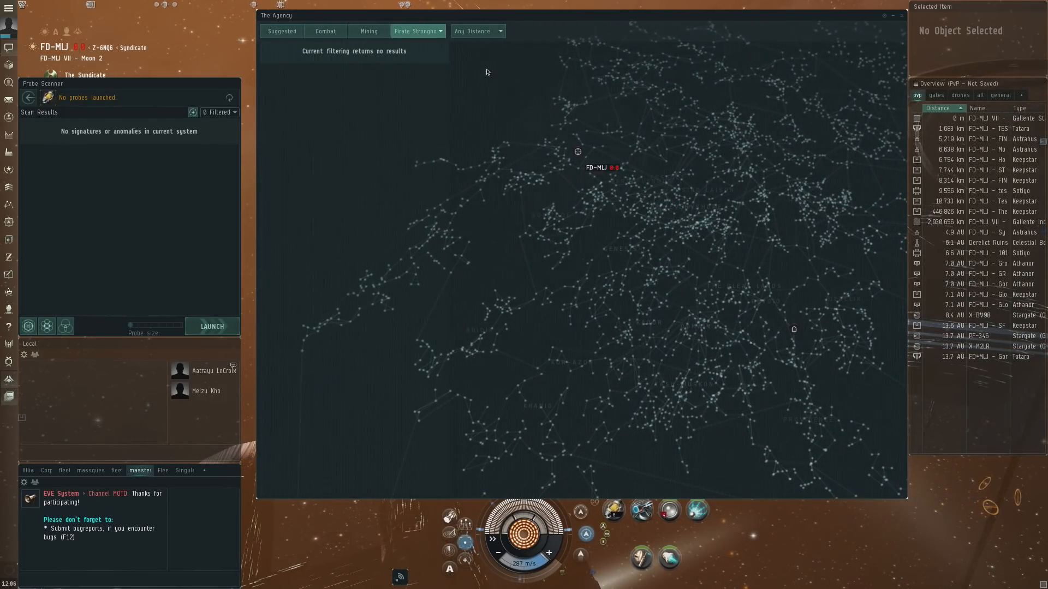
{"action": "left_click", "coordinate": [418, 32]}
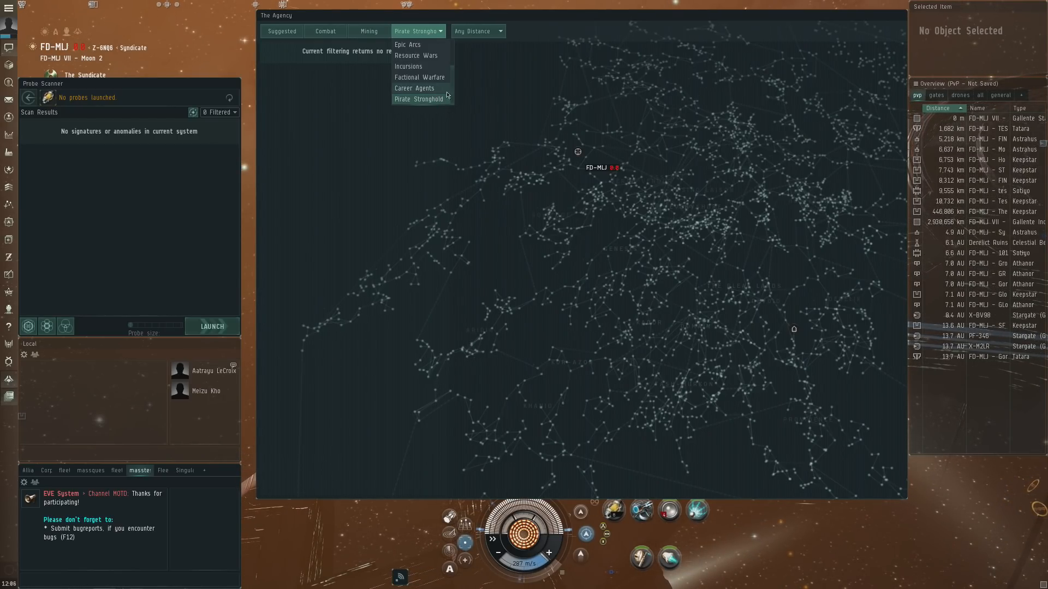
{"action": "left_click", "coordinate": [414, 88]}
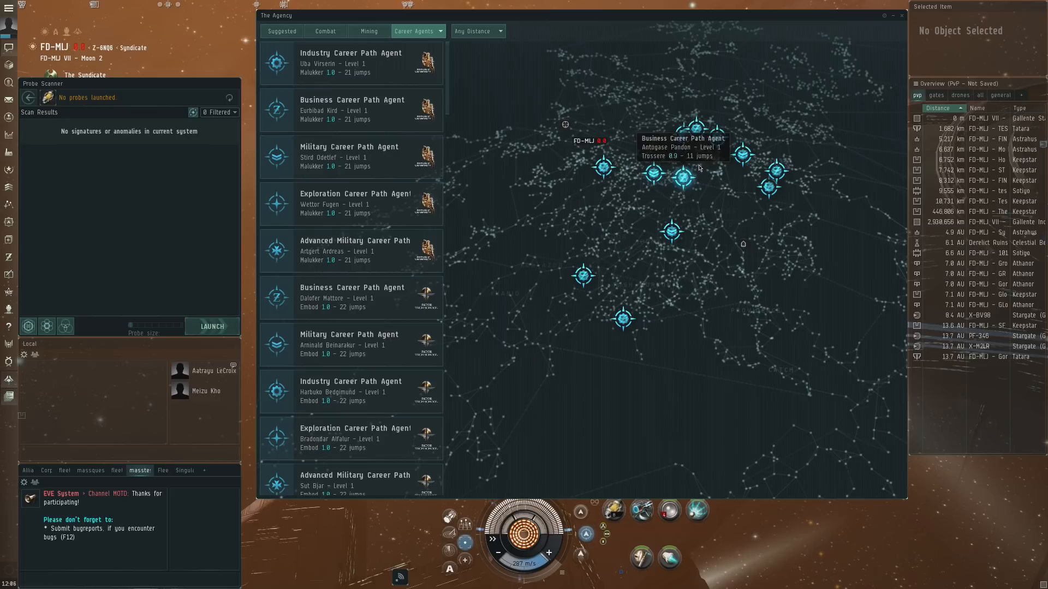
{"action": "mouse_move", "coordinate": [618, 167]}
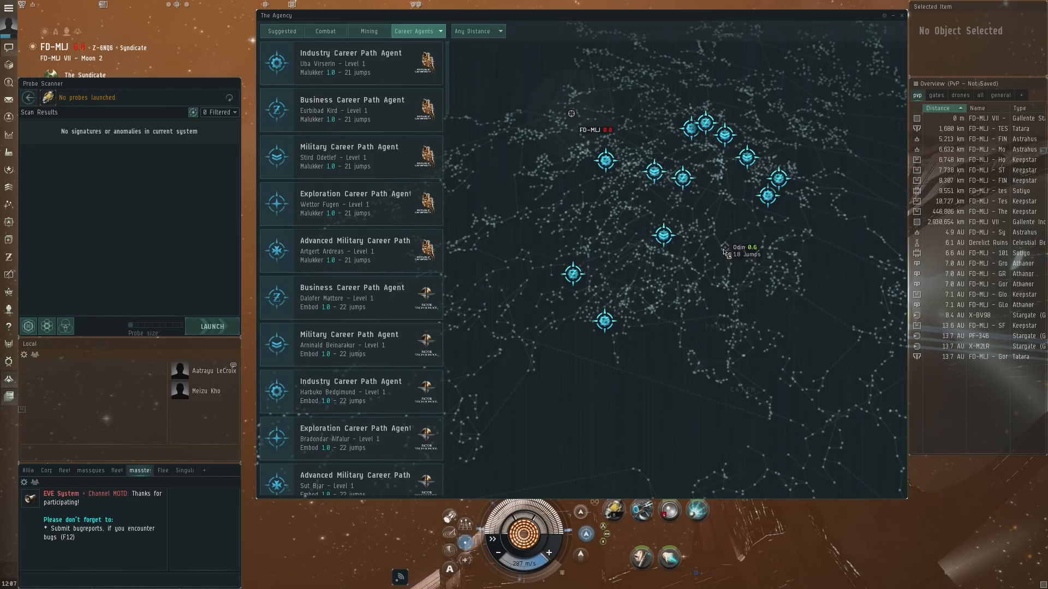
{"action": "mouse_move", "coordinate": [722, 137]}
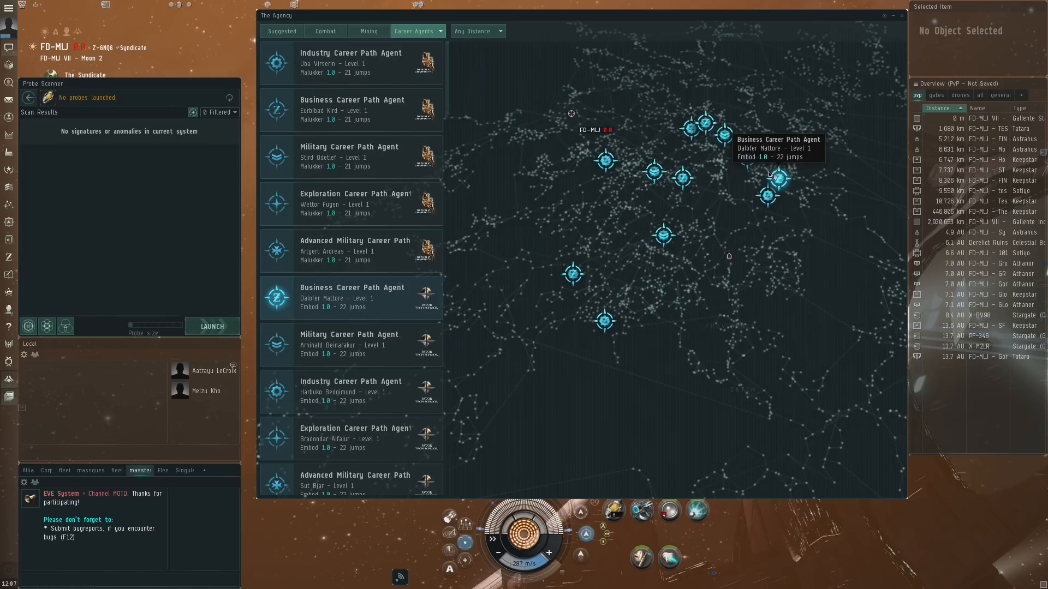
{"action": "mouse_move", "coordinate": [723, 287]}
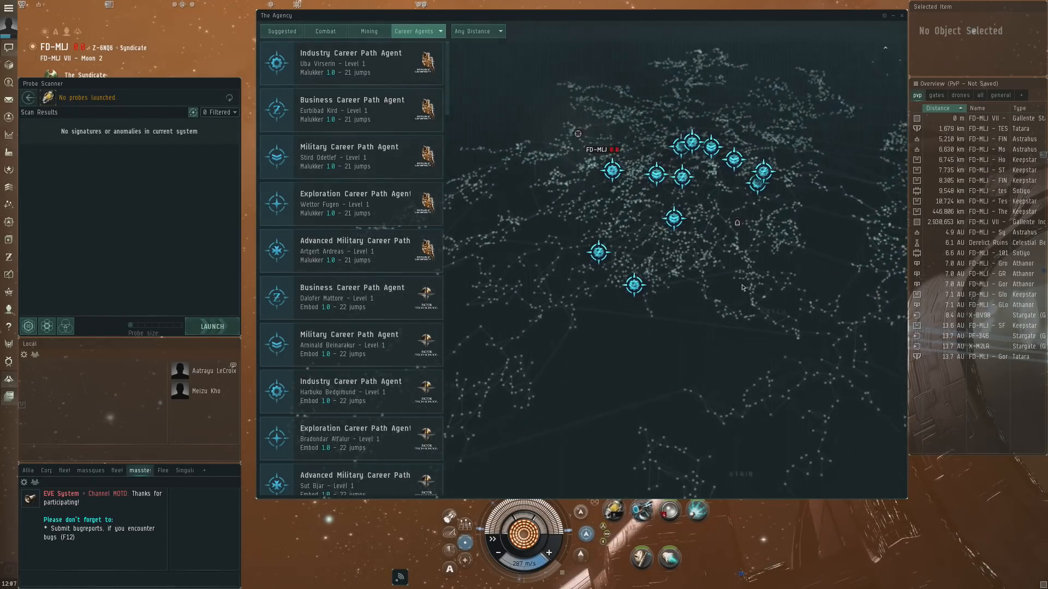
Step: Choose Factional Warfare as the Agency content type
{"action": "left_click", "coordinate": [417, 31]}
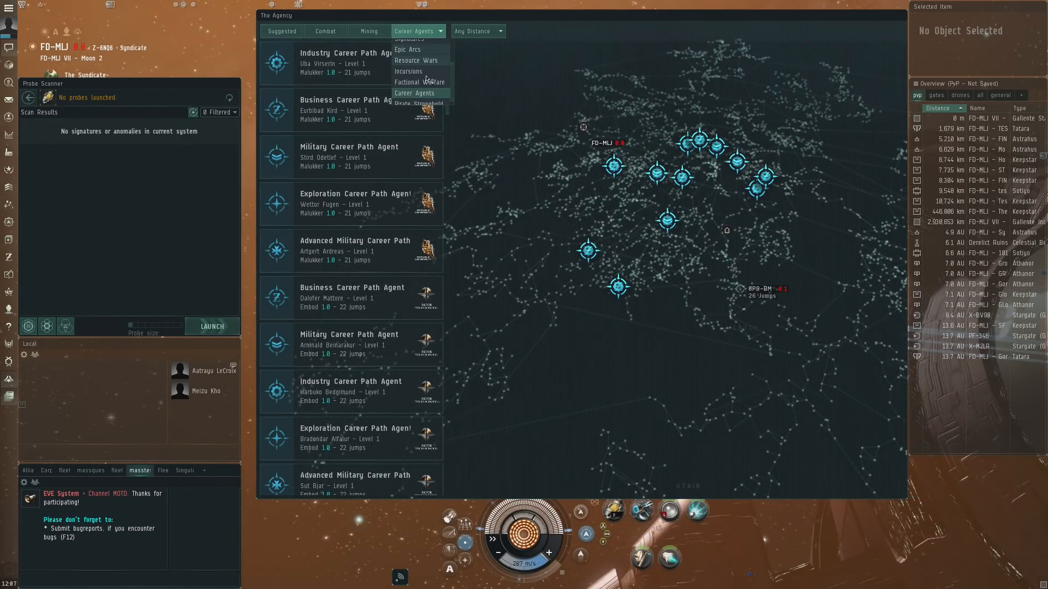
{"action": "left_click", "coordinate": [420, 82]}
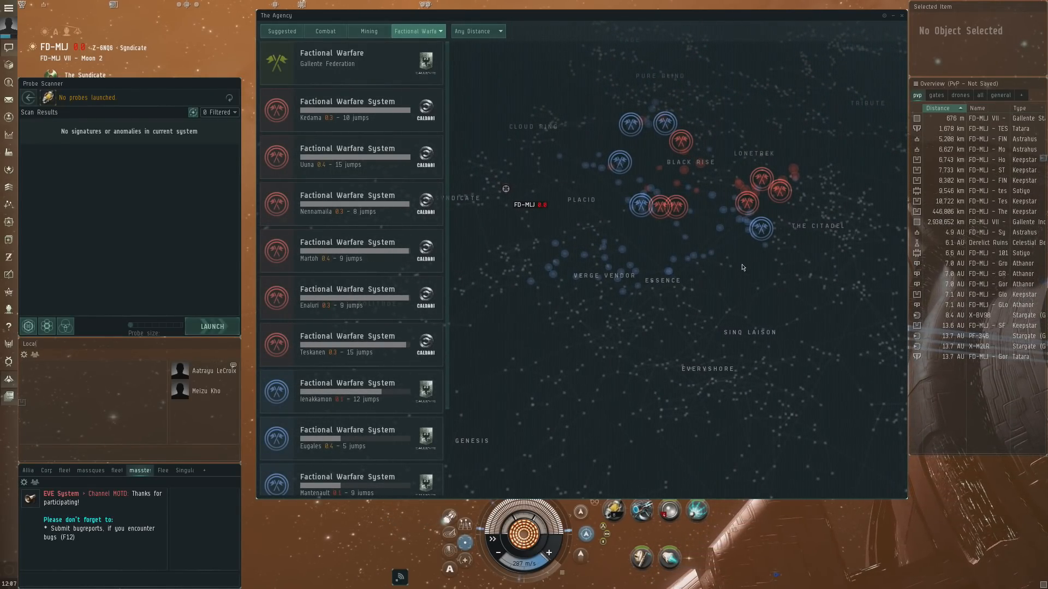
{"action": "mouse_move", "coordinate": [712, 207]}
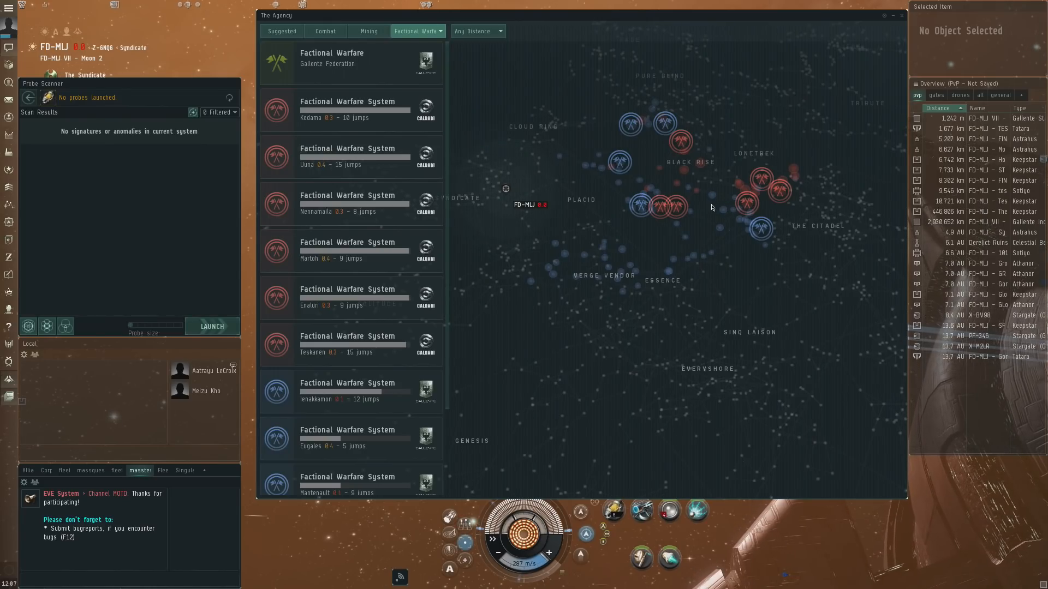
{"action": "mouse_move", "coordinate": [623, 168]}
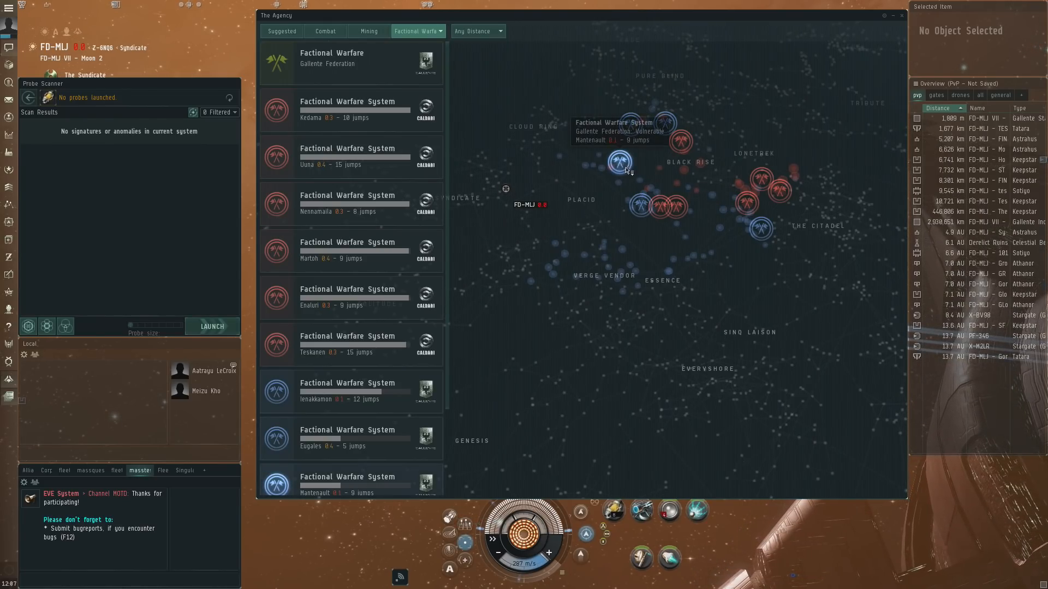
{"action": "mouse_move", "coordinate": [685, 143]}
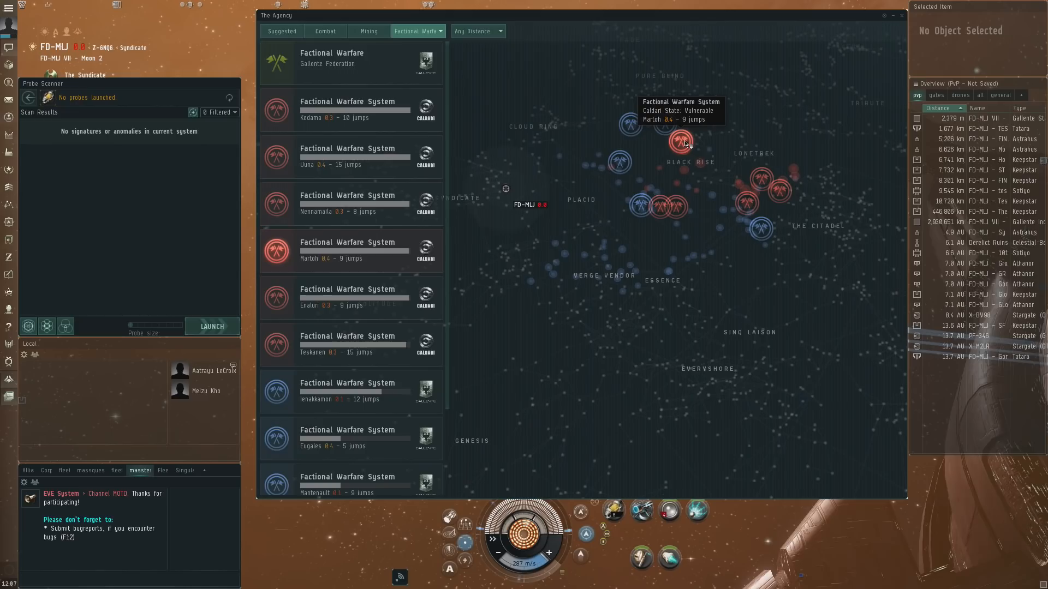
{"action": "mouse_move", "coordinate": [710, 250]}
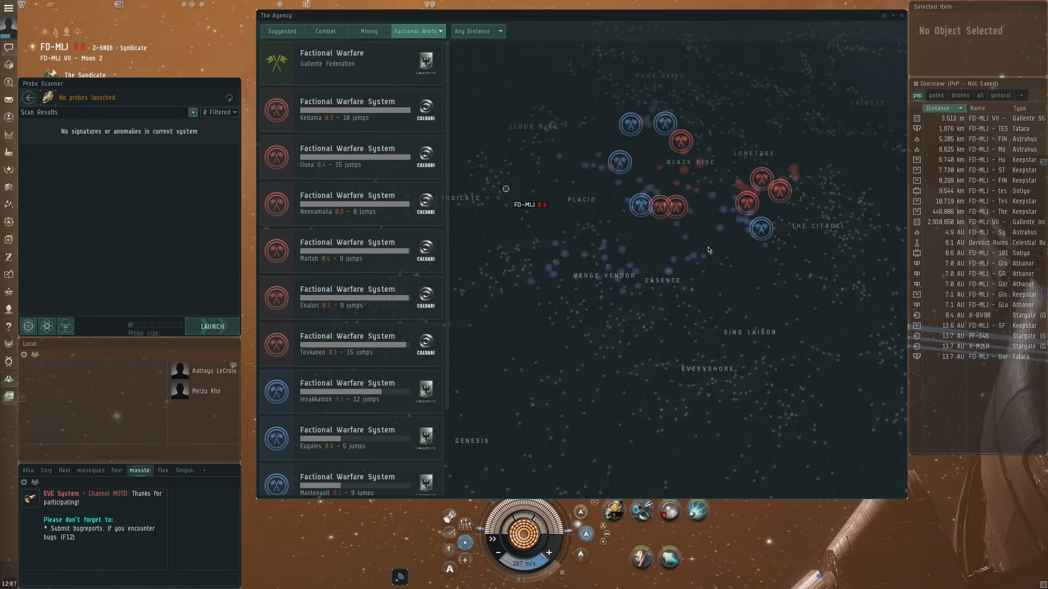
{"action": "mouse_move", "coordinate": [664, 144]}
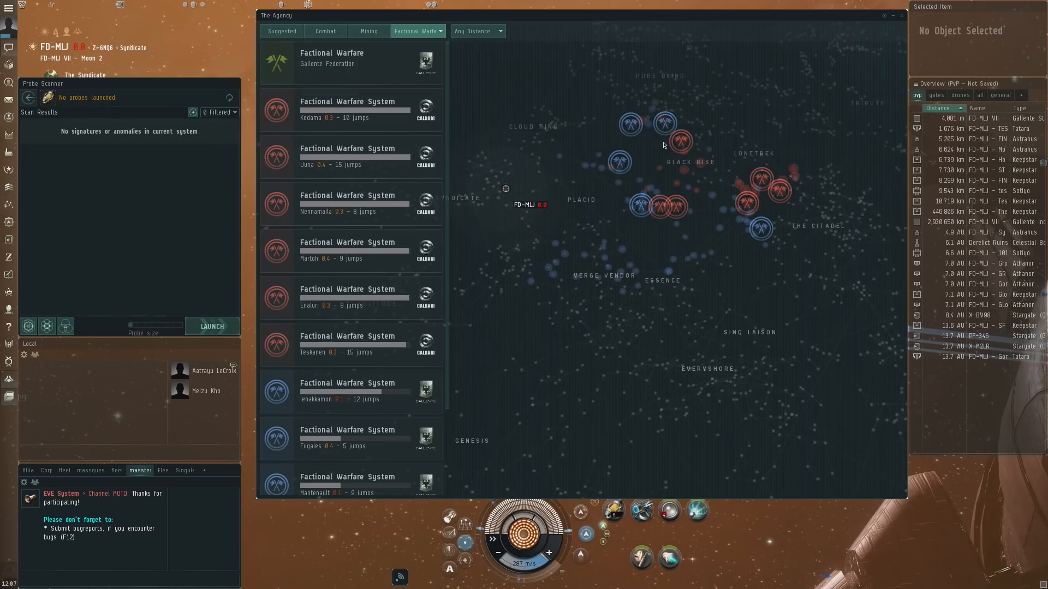
{"action": "mouse_move", "coordinate": [611, 192]}
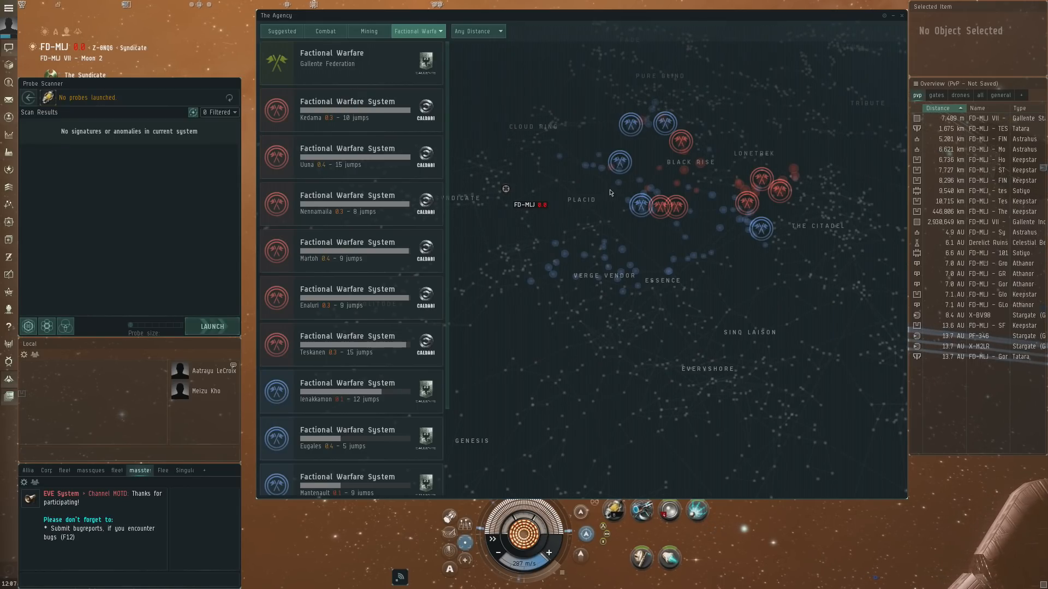
{"action": "mouse_move", "coordinate": [754, 200]}
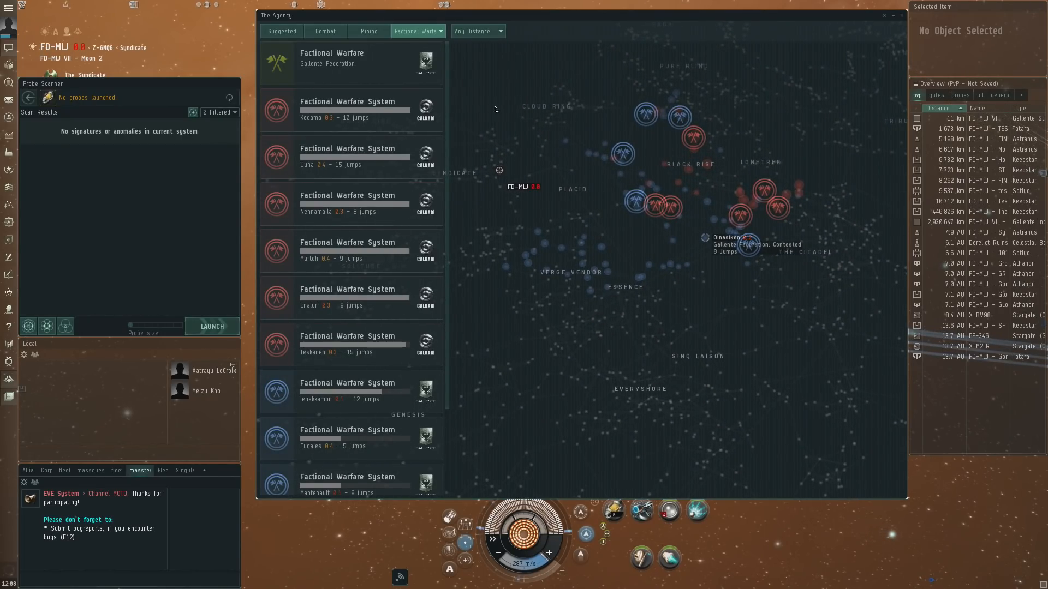
Step: Show Incursions in the Agency and open the Kakol incursion's details
{"action": "left_click", "coordinate": [418, 31]}
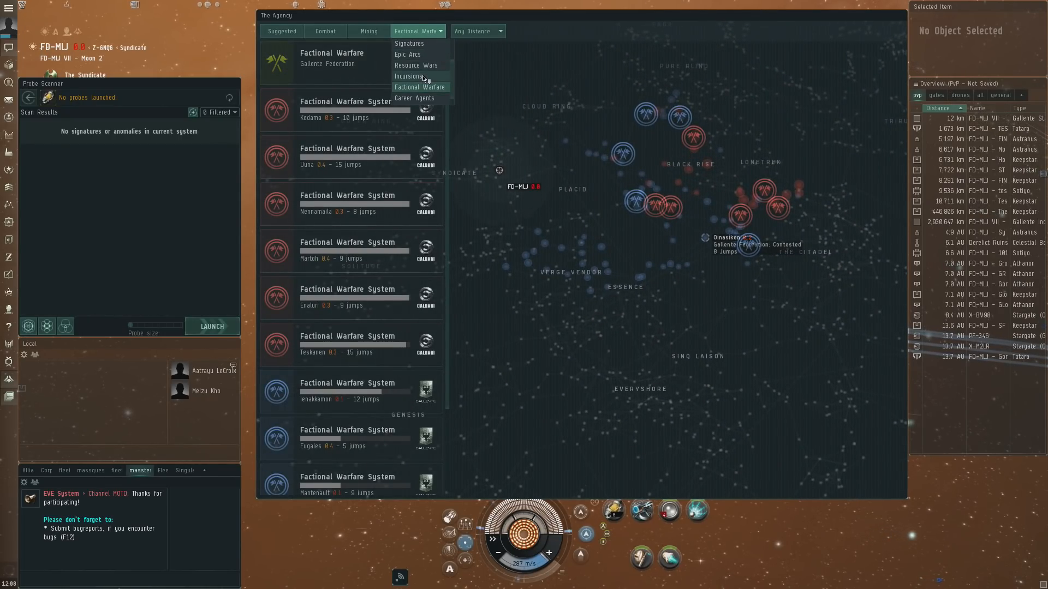
{"action": "left_click", "coordinate": [409, 76]}
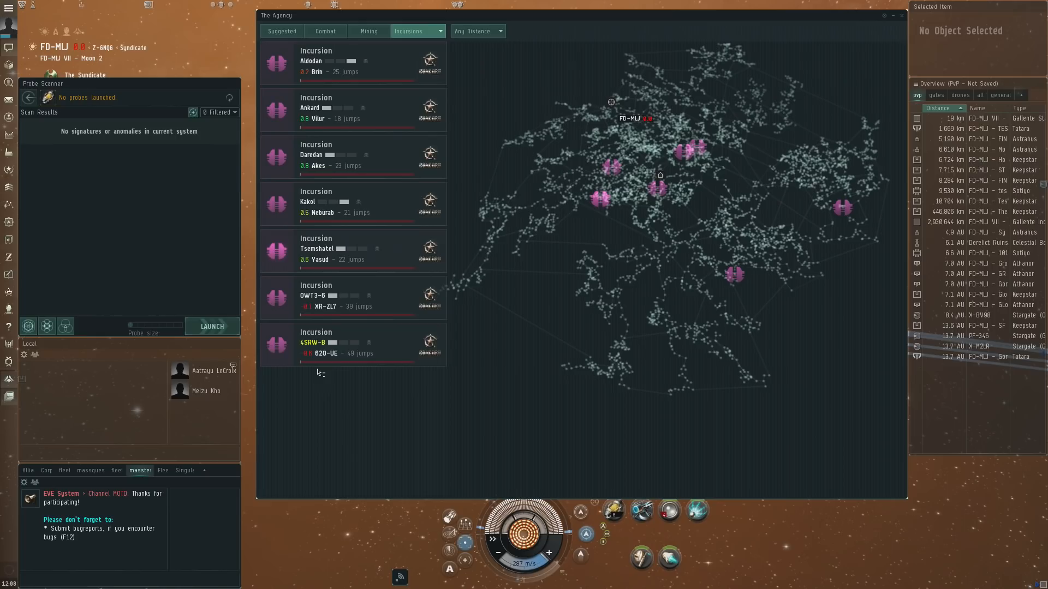
{"action": "mouse_move", "coordinate": [348, 116]}
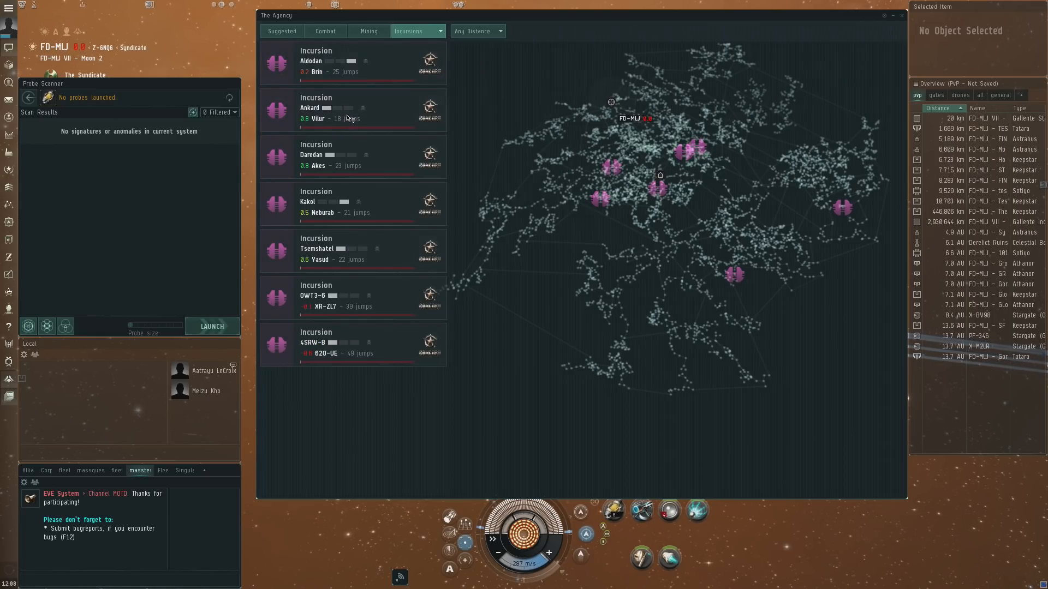
{"action": "left_click", "coordinate": [351, 109]}
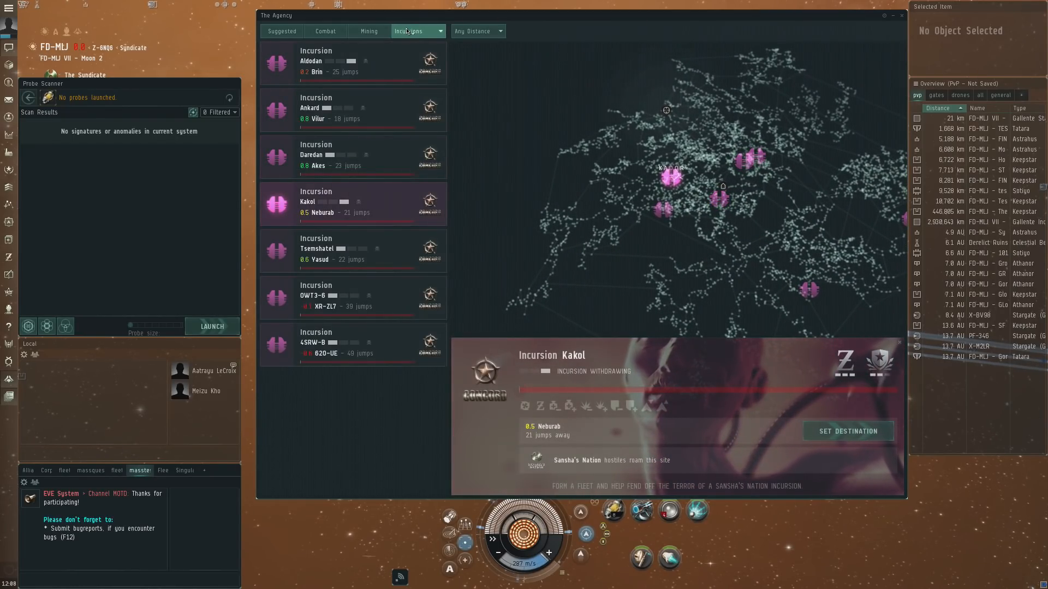
Step: Choose Resource Wars as the Agency content type
{"action": "left_click", "coordinate": [418, 31]}
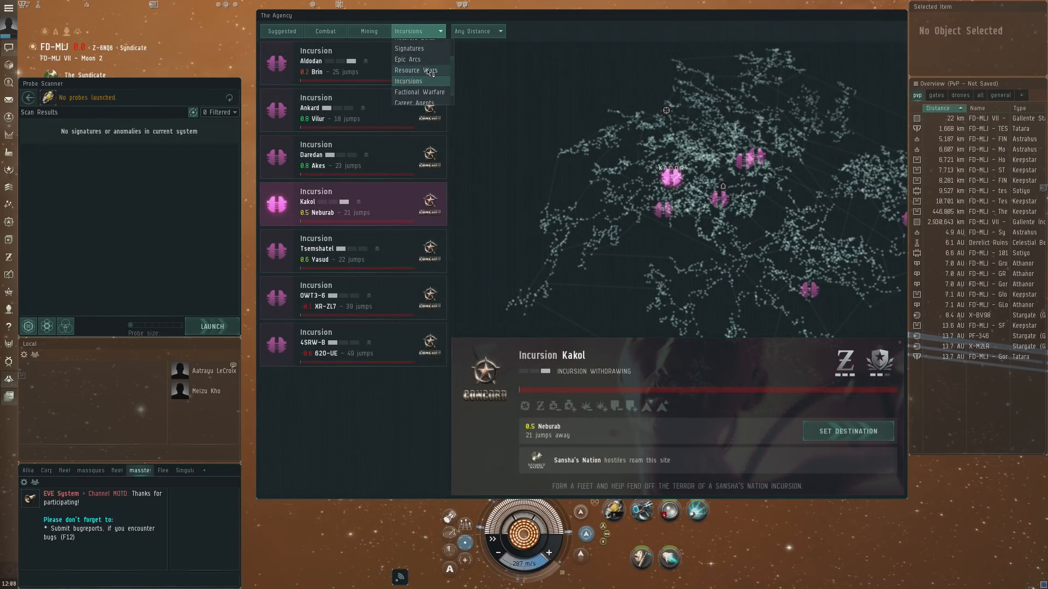
{"action": "left_click", "coordinate": [416, 69]}
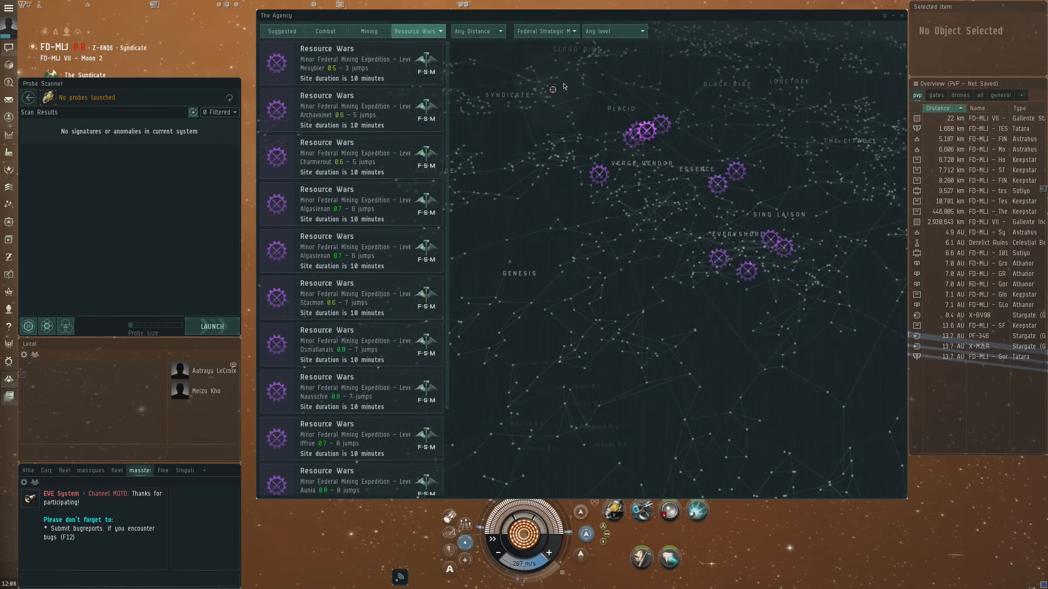
{"action": "mouse_move", "coordinate": [773, 270]}
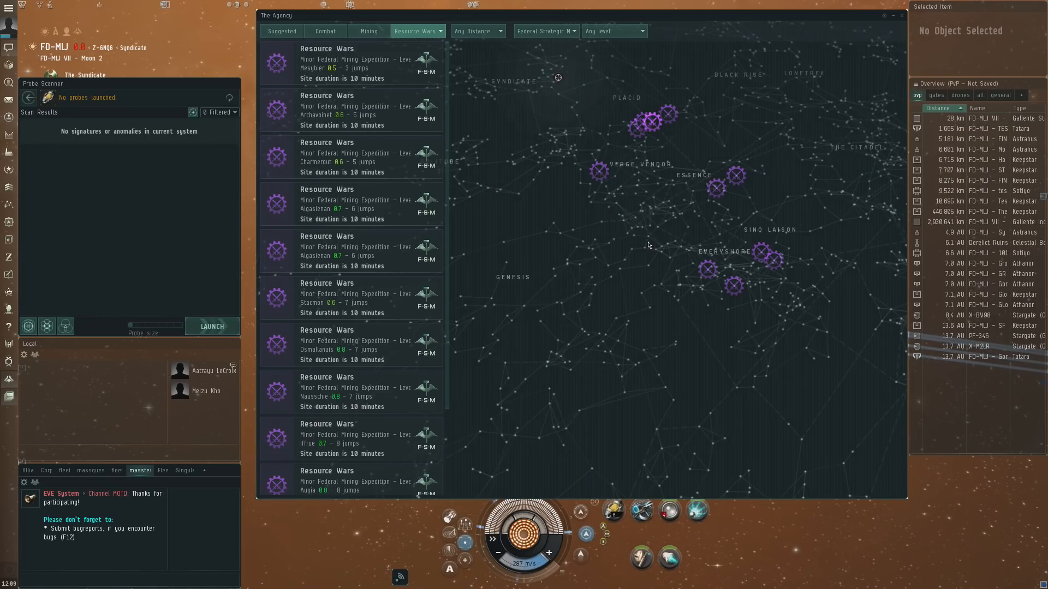
Step: Show Epic Arcs like The Blood-Stained Stars and Smash and Grab
{"action": "left_click", "coordinate": [418, 31]}
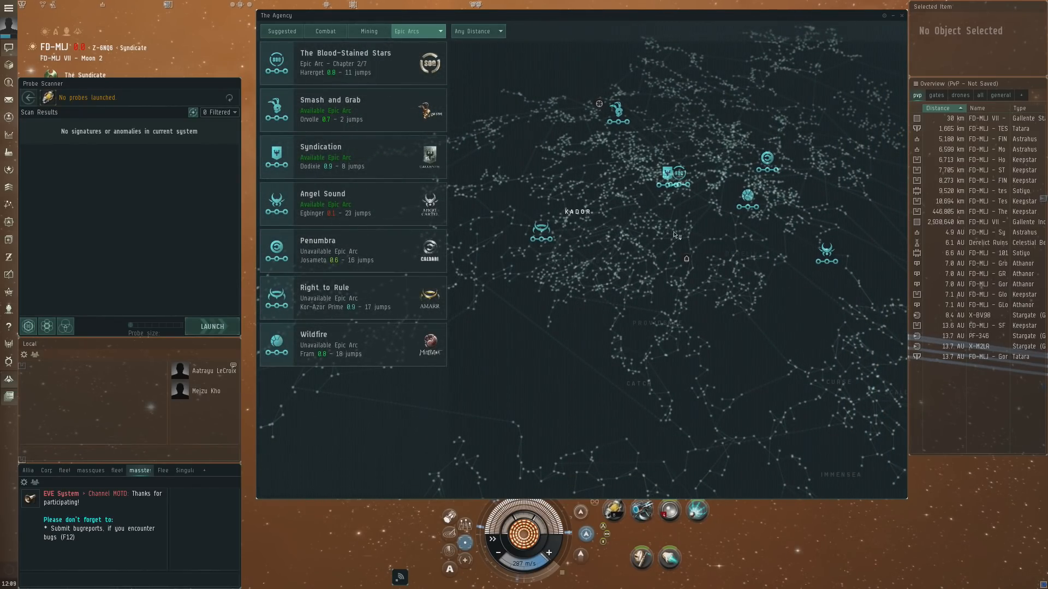
{"action": "mouse_move", "coordinate": [692, 238]}
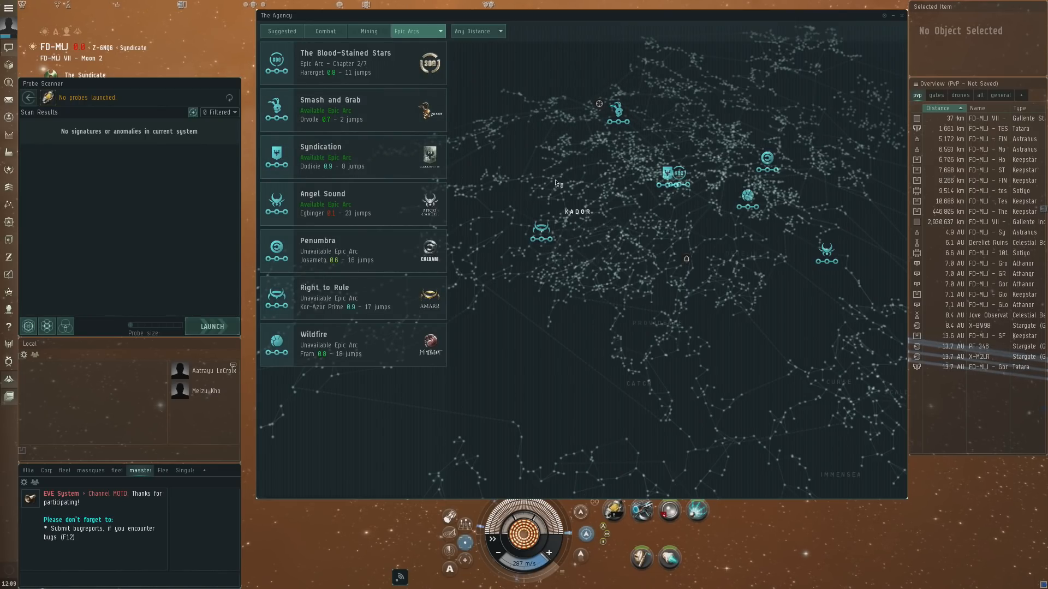
{"action": "left_click", "coordinate": [418, 31]}
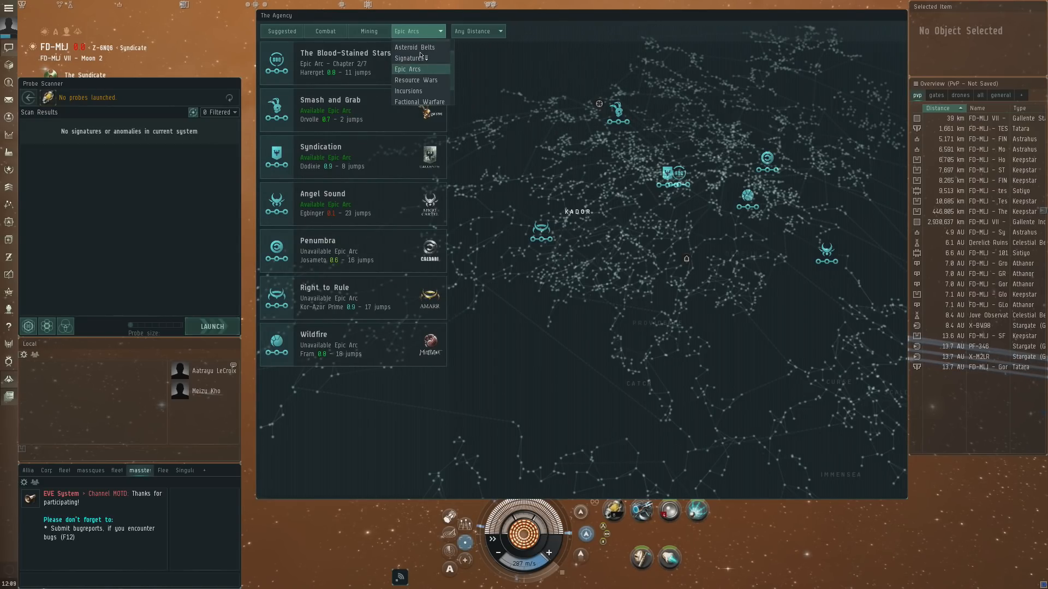
Step: Filter the Agency to Asteroid Belts, then to Sites, which shows no results
{"action": "left_click", "coordinate": [411, 58]}
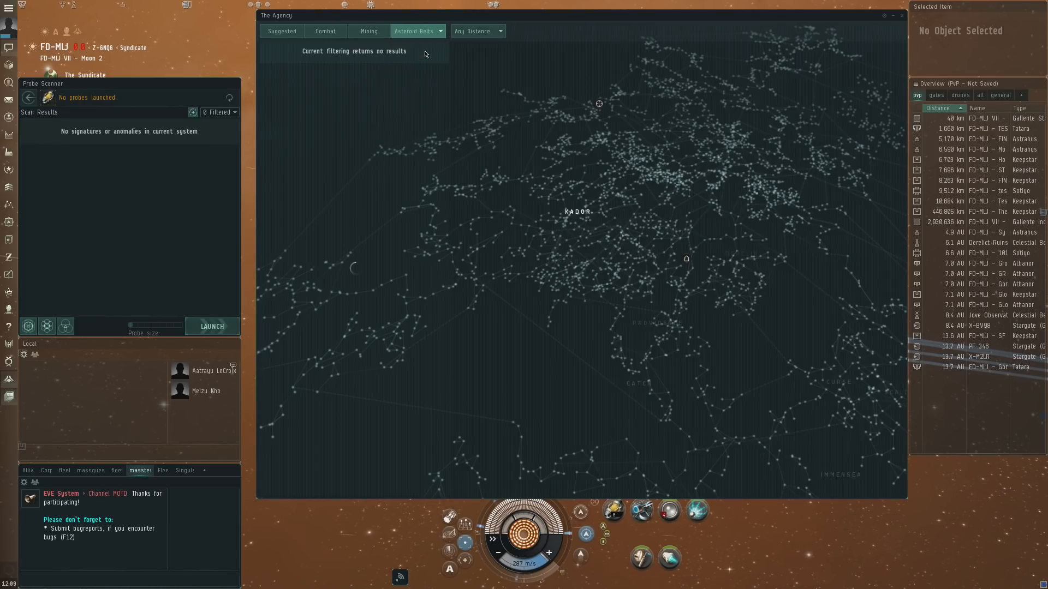
{"action": "left_click", "coordinate": [418, 31]}
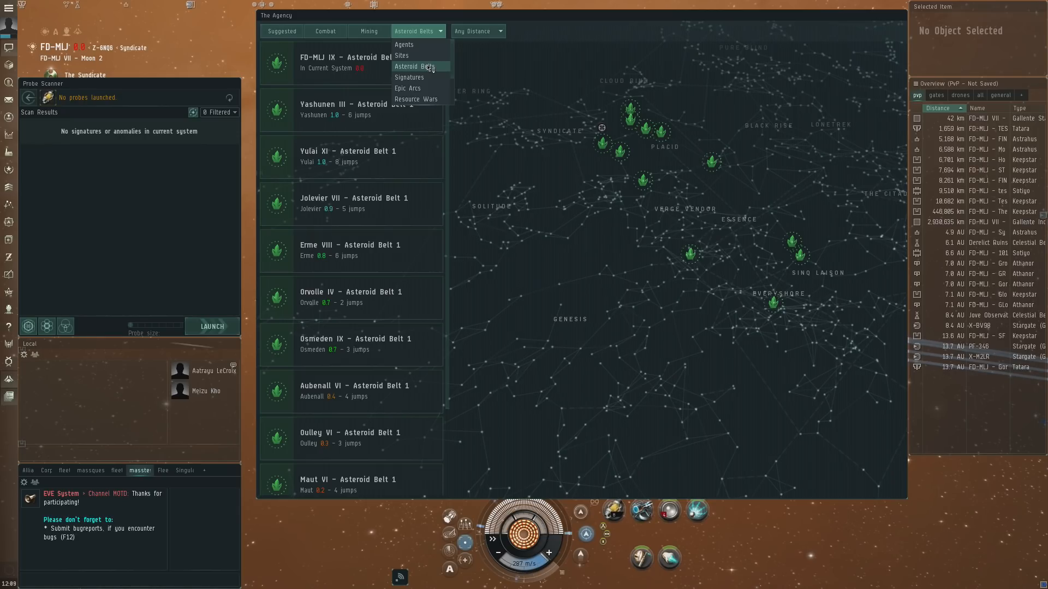
{"action": "mouse_move", "coordinate": [422, 58]}
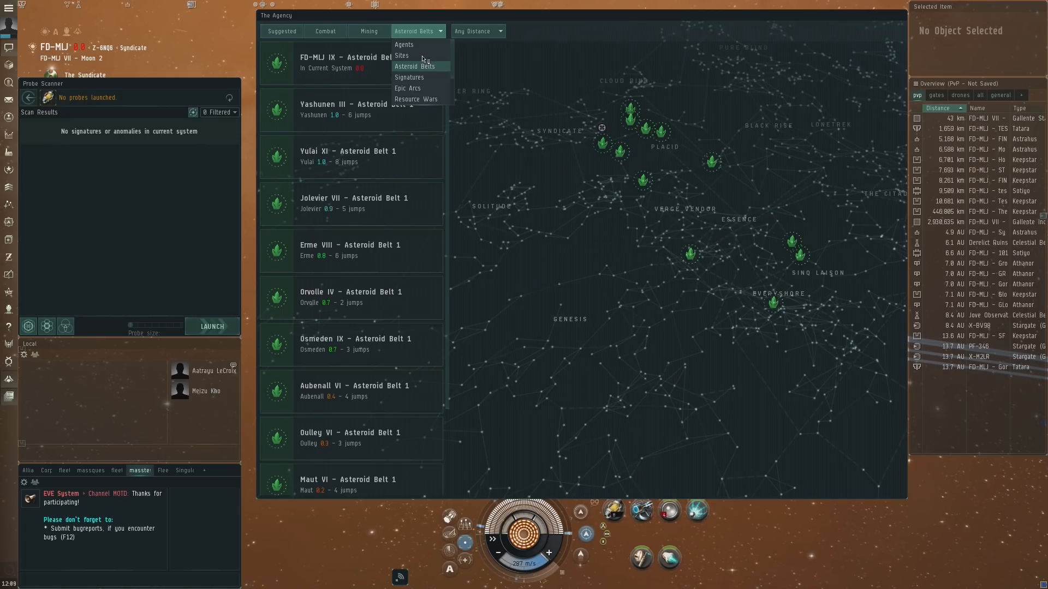
{"action": "left_click", "coordinate": [402, 55]}
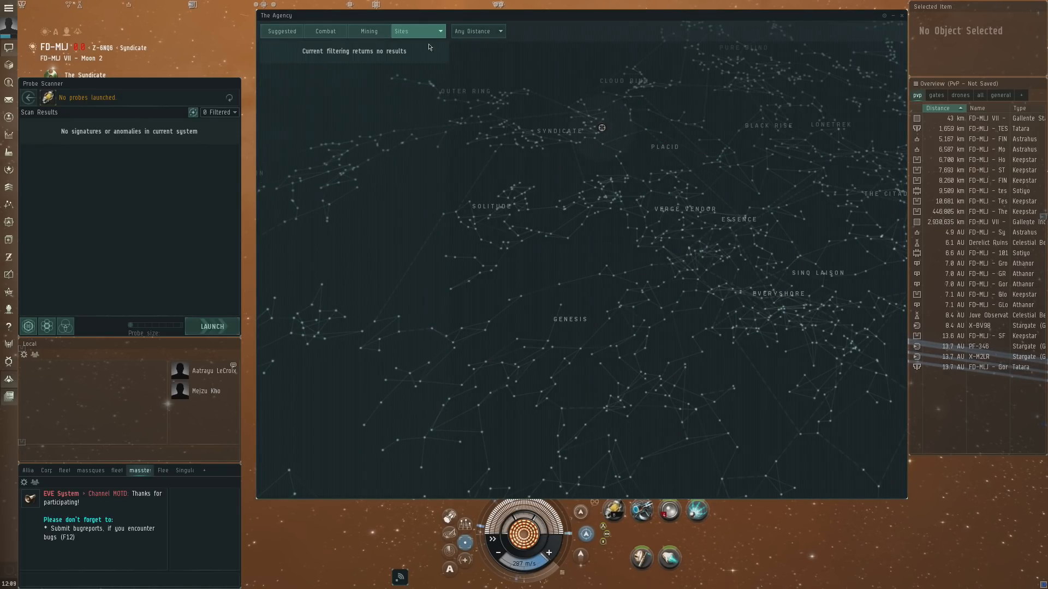
{"action": "left_click", "coordinate": [438, 31]}
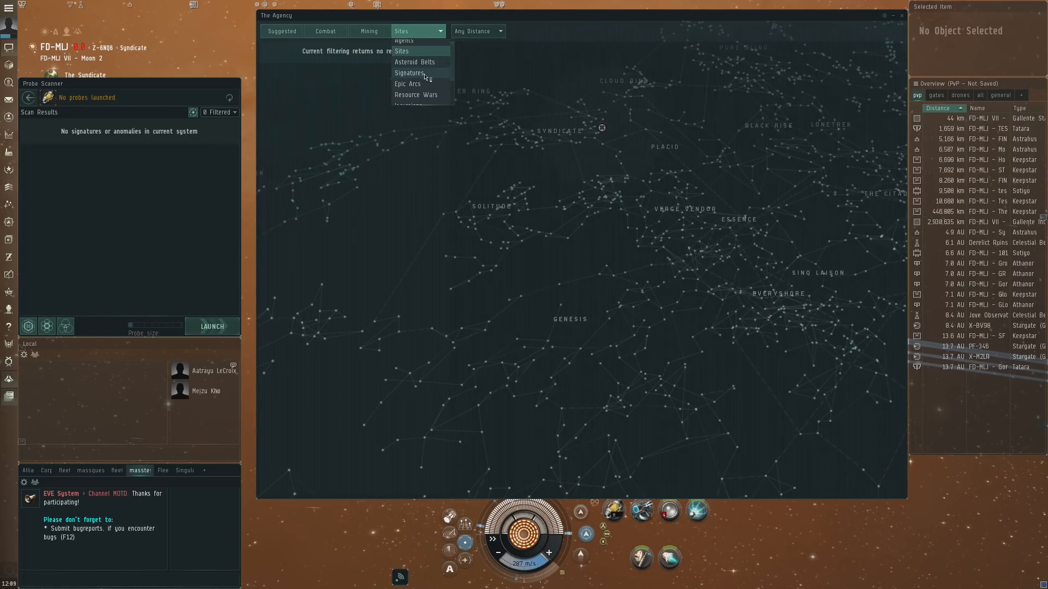
{"action": "mouse_move", "coordinate": [425, 64]}
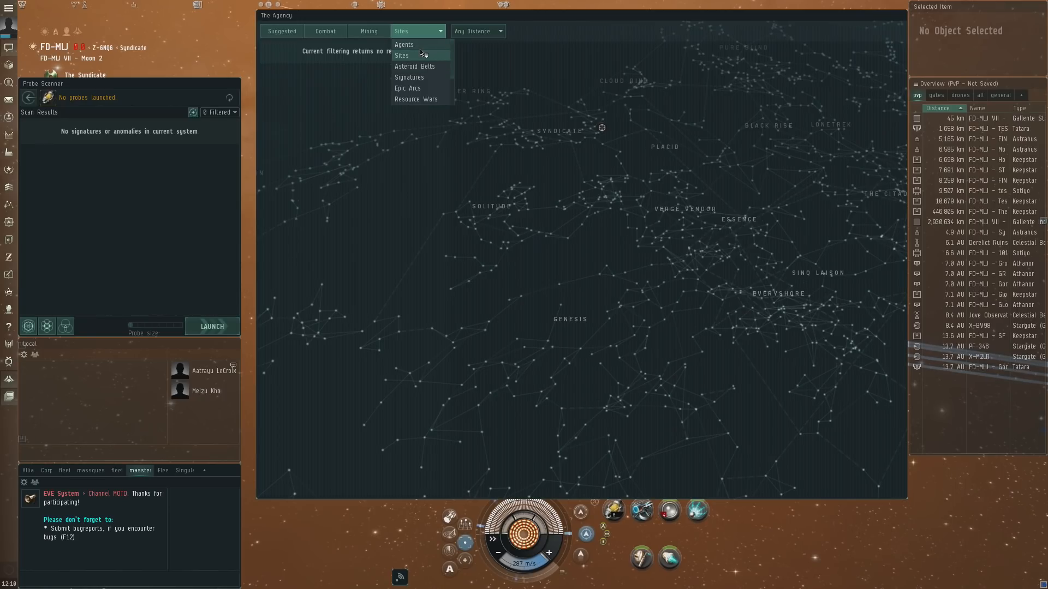
Step: Switch the Agency to Agents and open the main game menu
{"action": "left_click", "coordinate": [405, 44]}
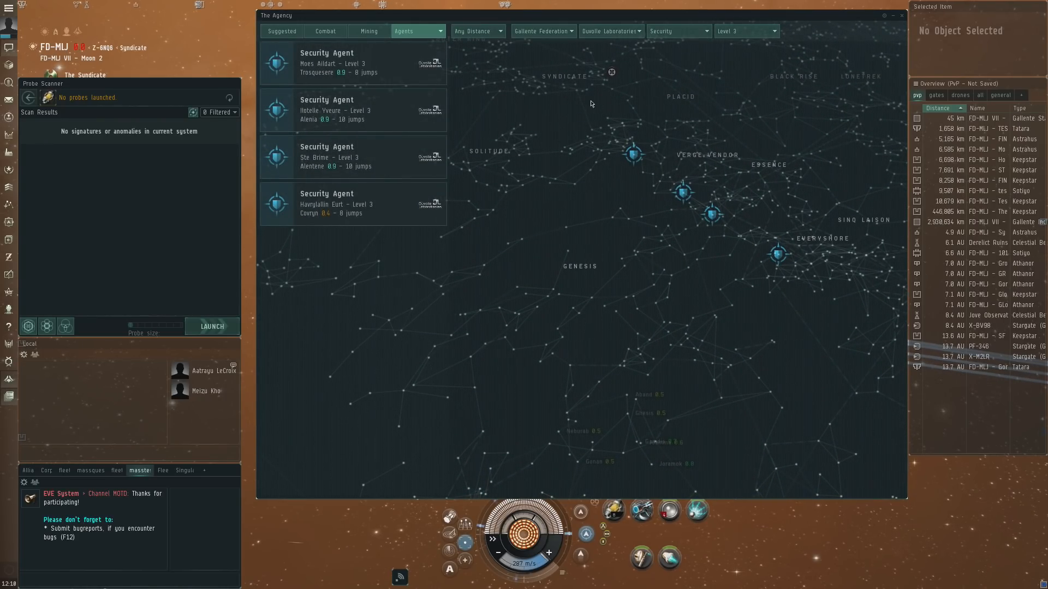
{"action": "mouse_move", "coordinate": [5, 9]}
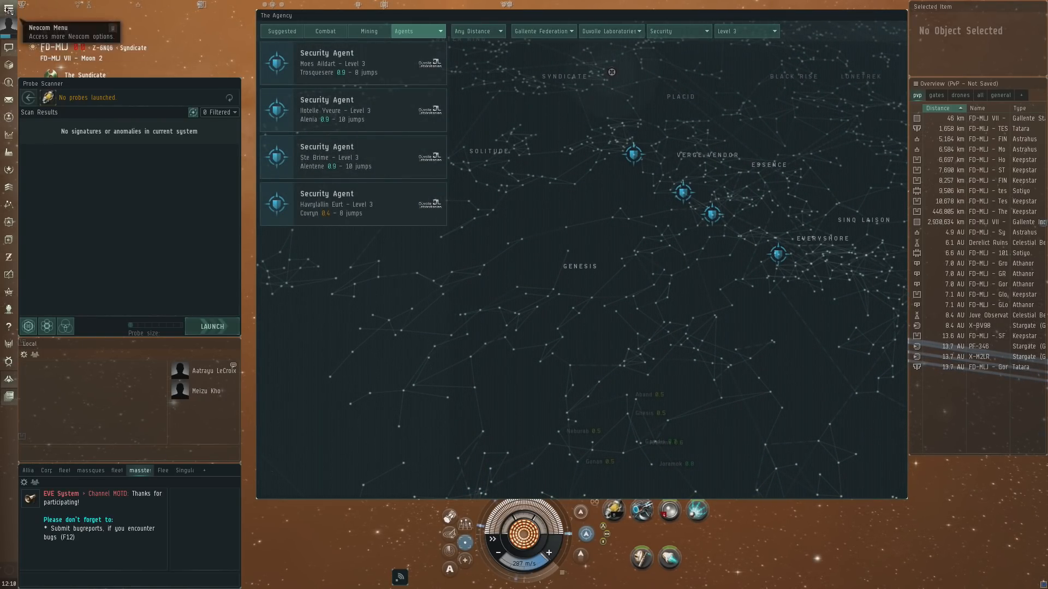
{"action": "left_click", "coordinate": [7, 7]}
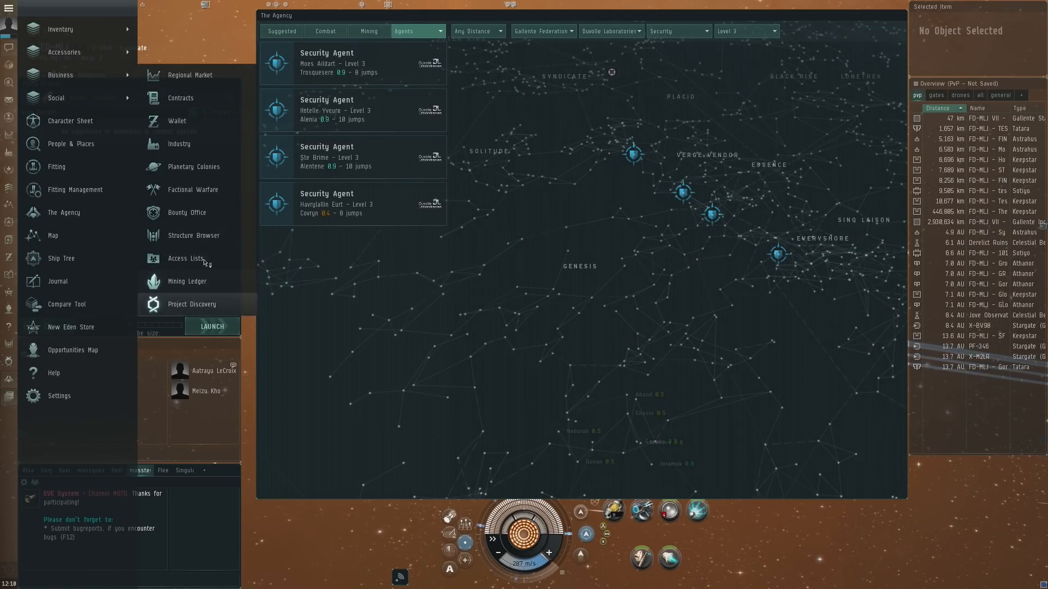
{"action": "mouse_move", "coordinate": [201, 102]}
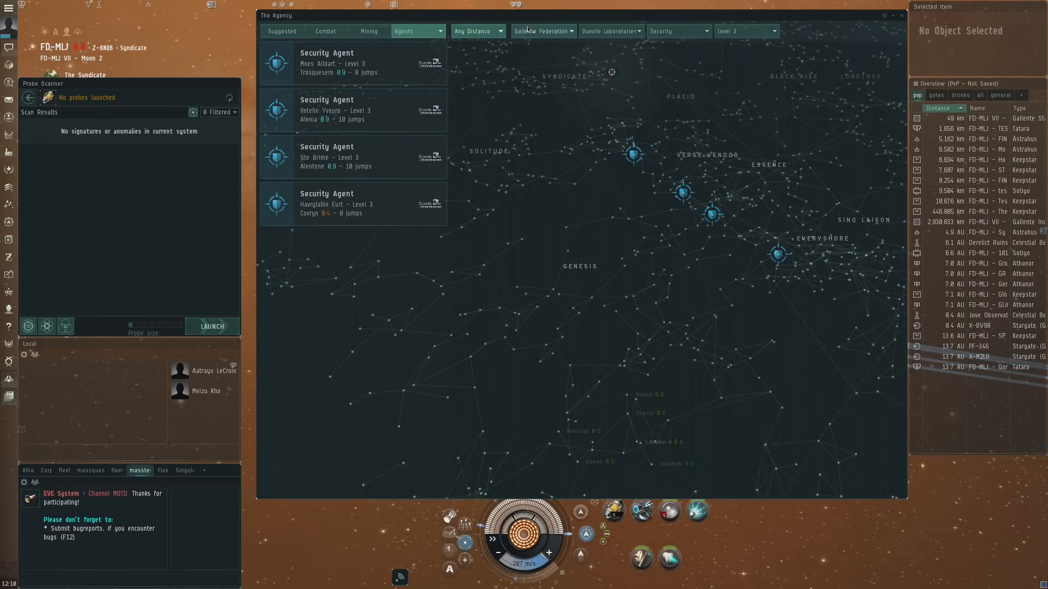
Step: Filter agents to Amarr Empire, Distribution, any level and any corporation
{"action": "left_click", "coordinate": [543, 31]}
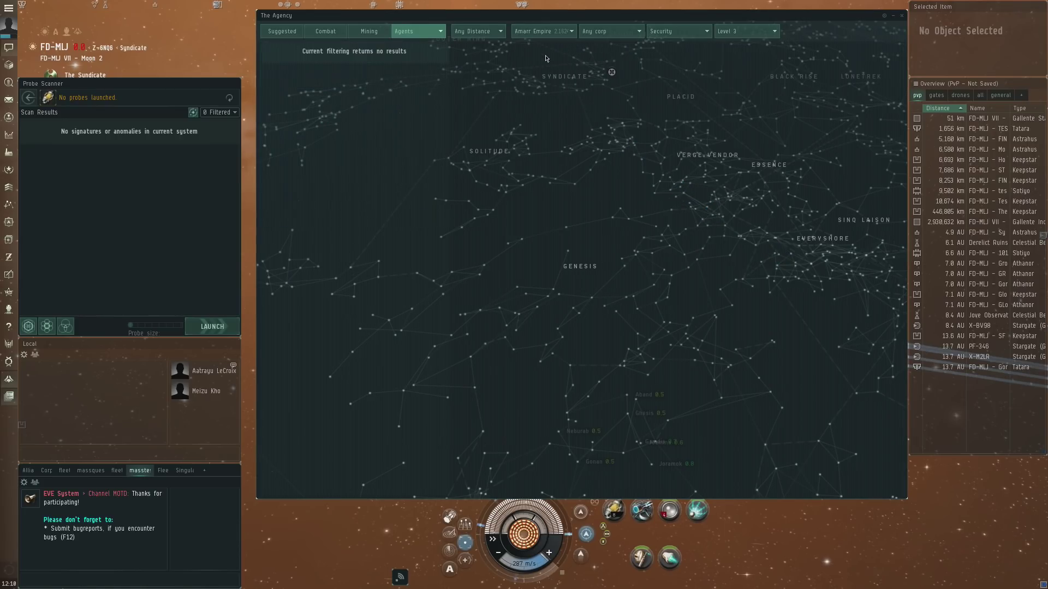
{"action": "left_click", "coordinate": [611, 31]}
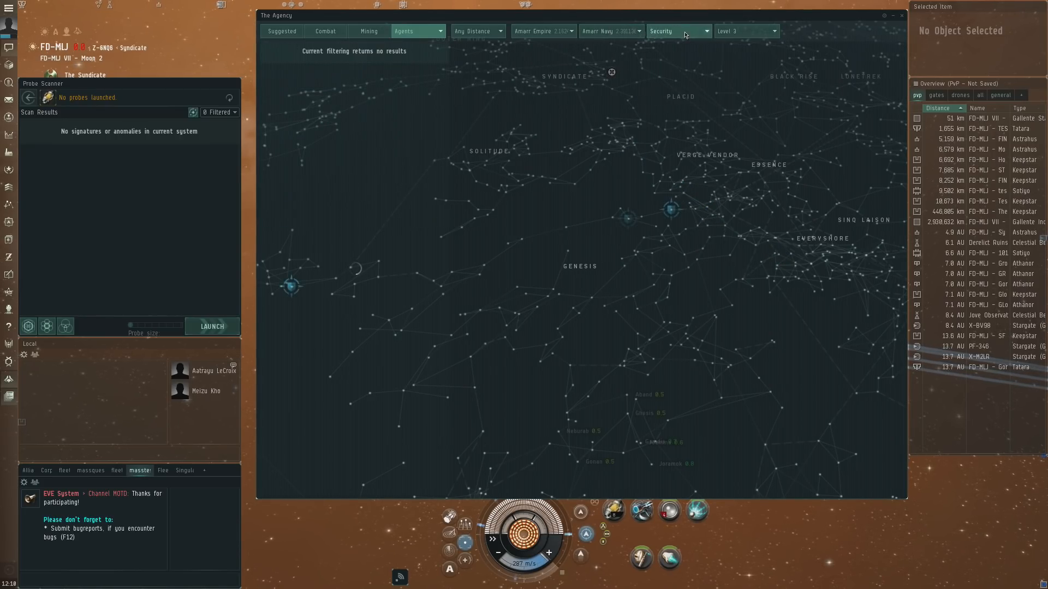
{"action": "left_click", "coordinate": [687, 31]}
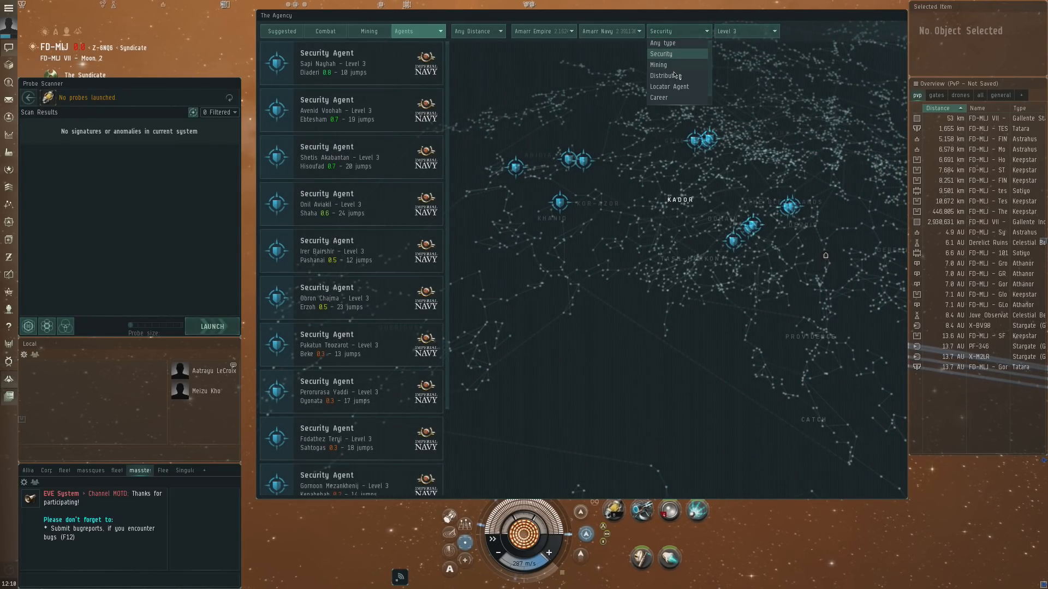
{"action": "left_click", "coordinate": [666, 75]}
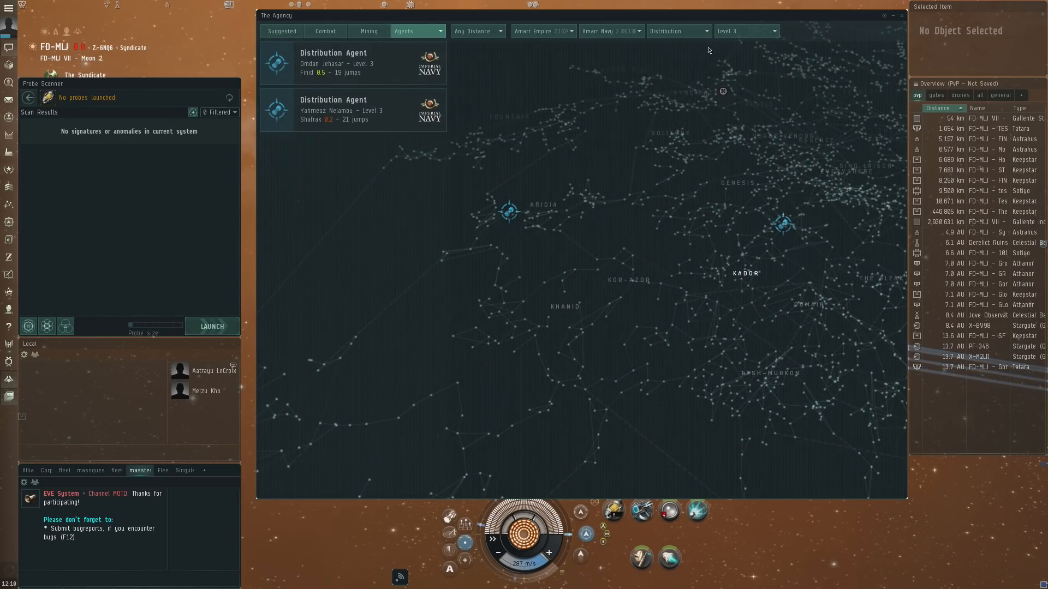
{"action": "left_click", "coordinate": [746, 31]}
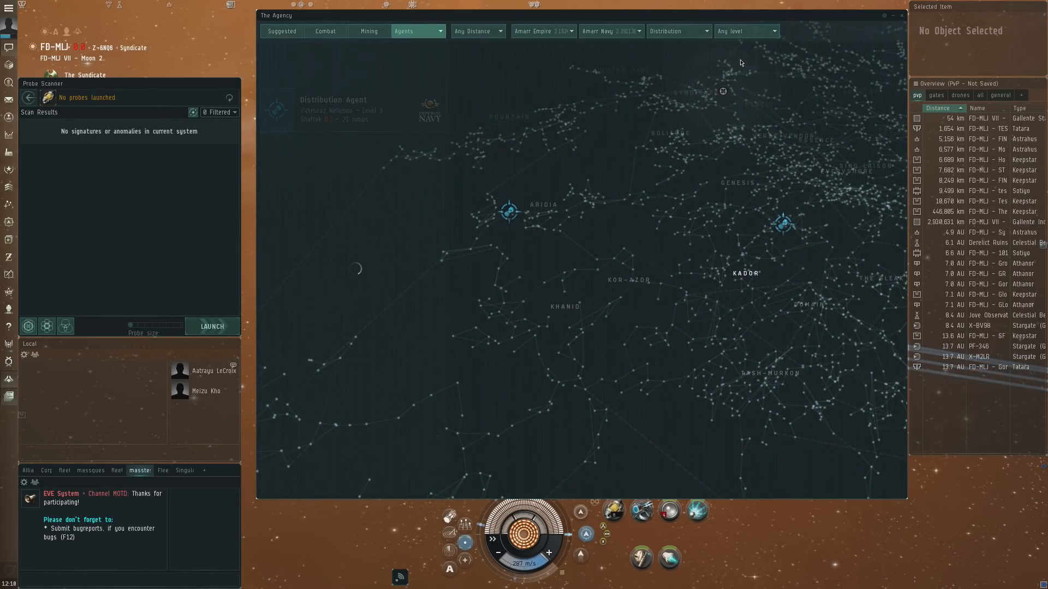
{"action": "left_click", "coordinate": [679, 31]}
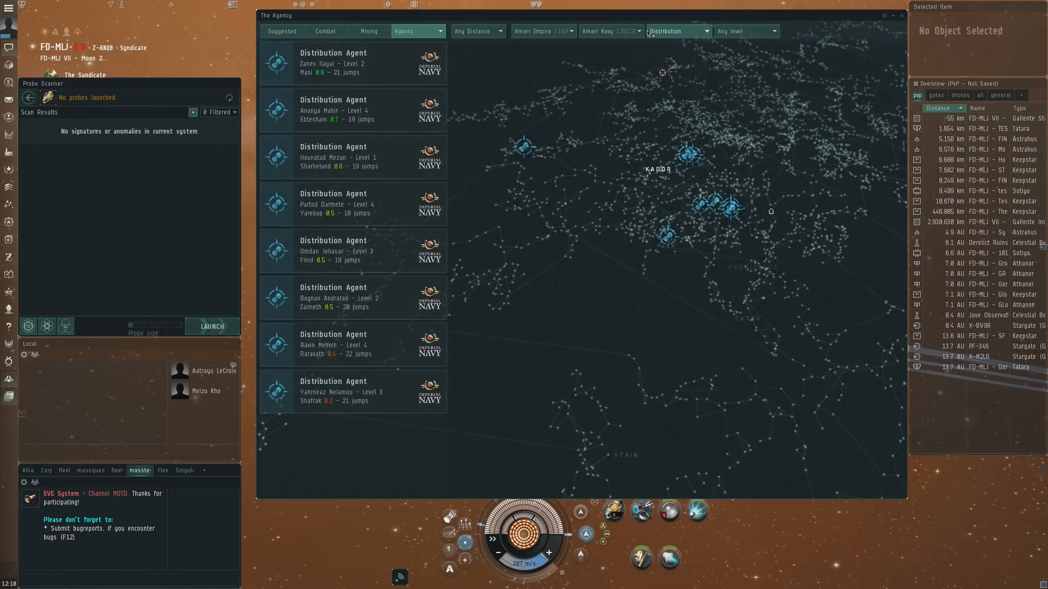
{"action": "left_click", "coordinate": [611, 31]}
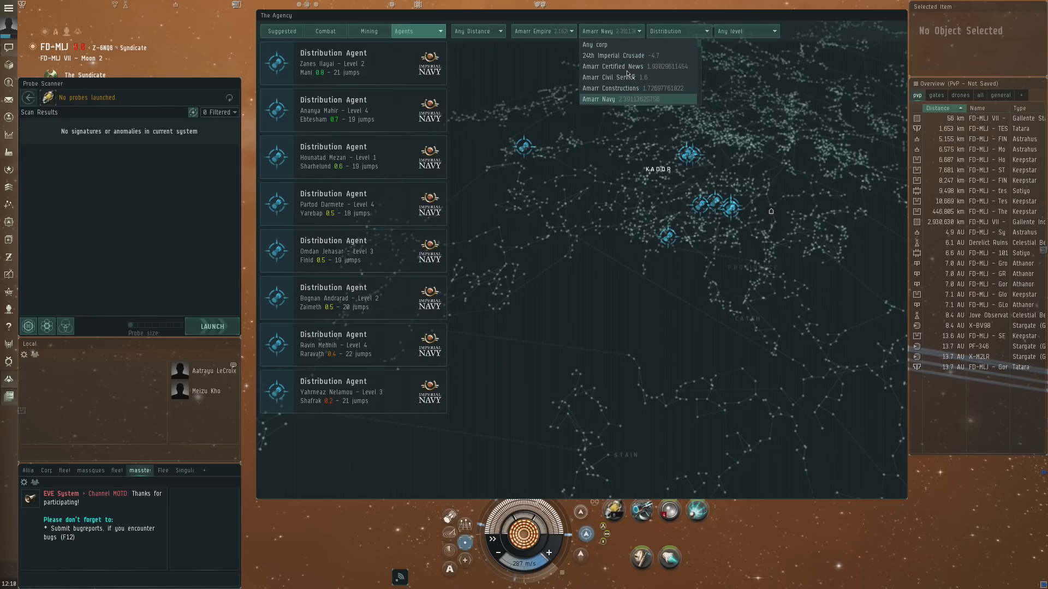
{"action": "left_click", "coordinate": [594, 44]}
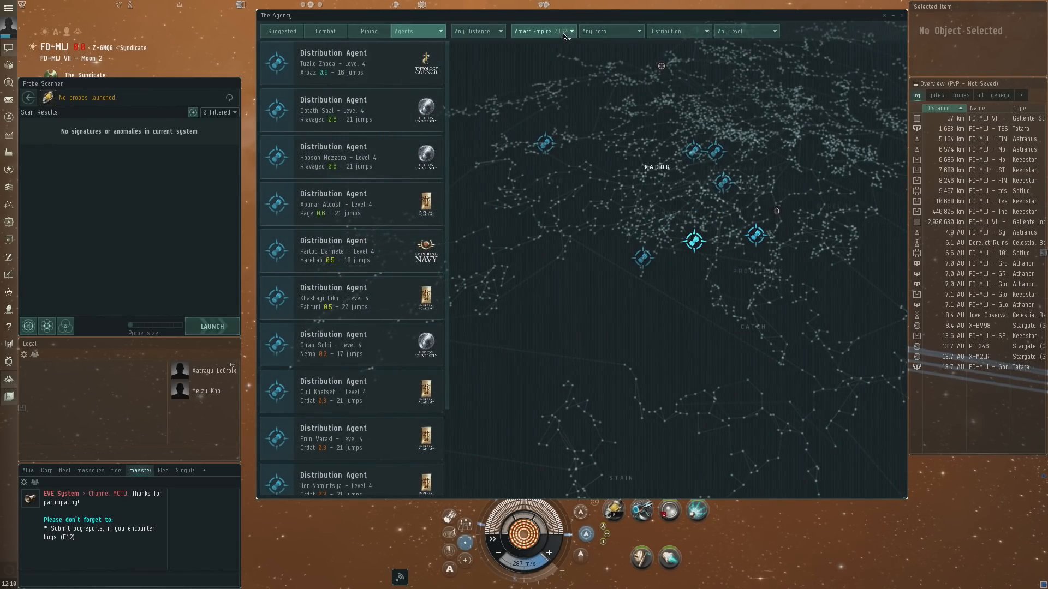
Step: Browse the faction dropdown, then switch The Agency back to its Suggested overview
{"action": "left_click", "coordinate": [570, 31]}
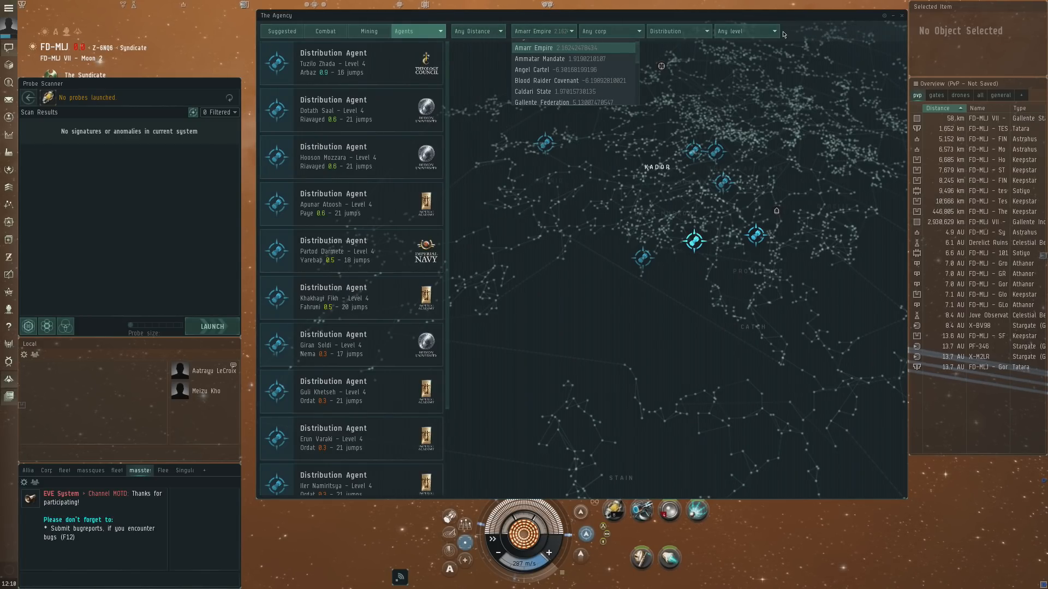
{"action": "mouse_move", "coordinate": [838, 43]}
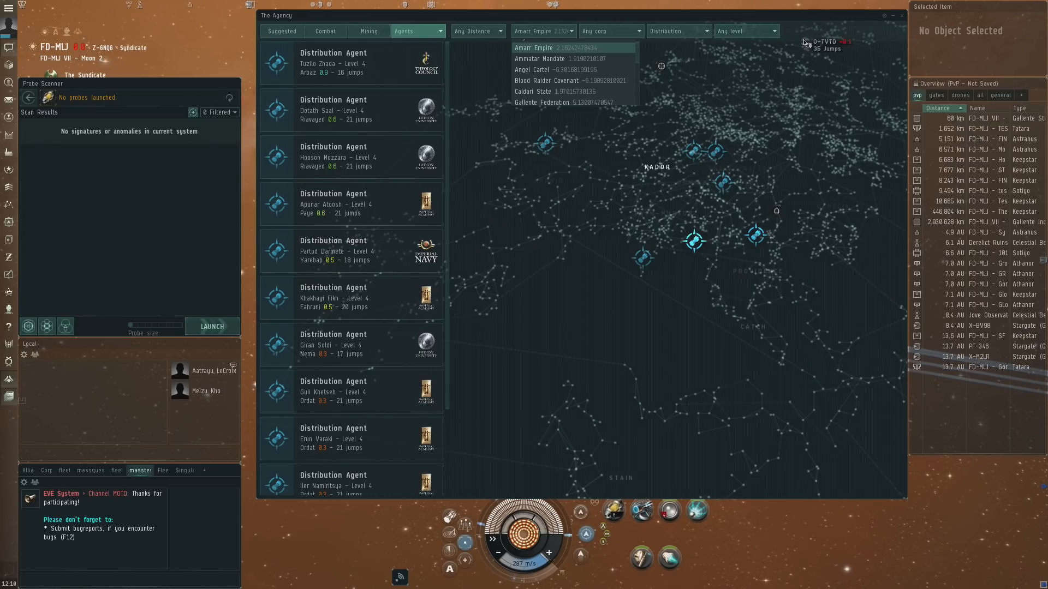
{"action": "mouse_move", "coordinate": [705, 63]}
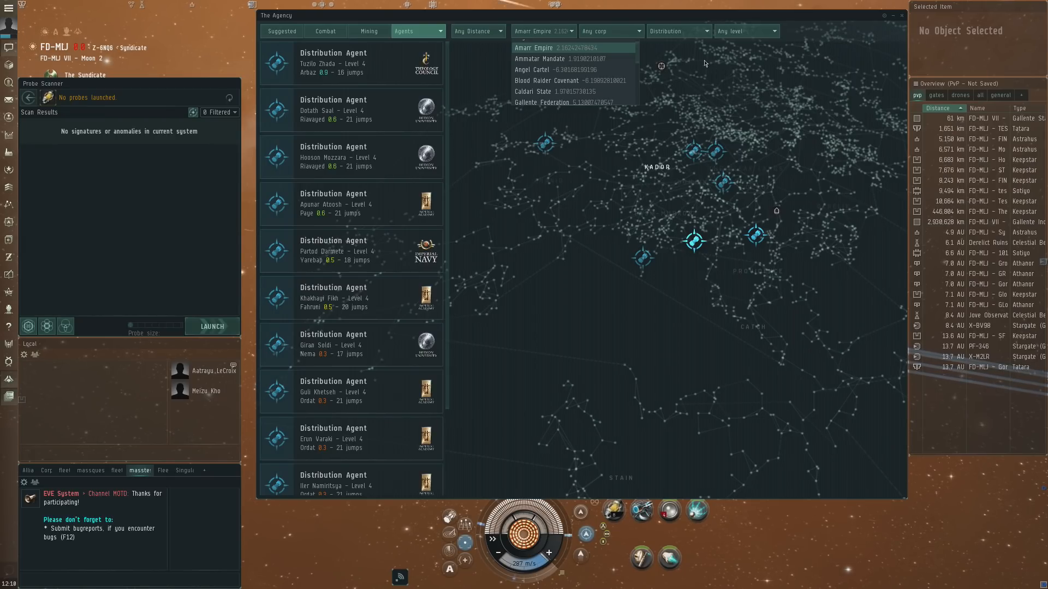
{"action": "mouse_move", "coordinate": [805, 61]}
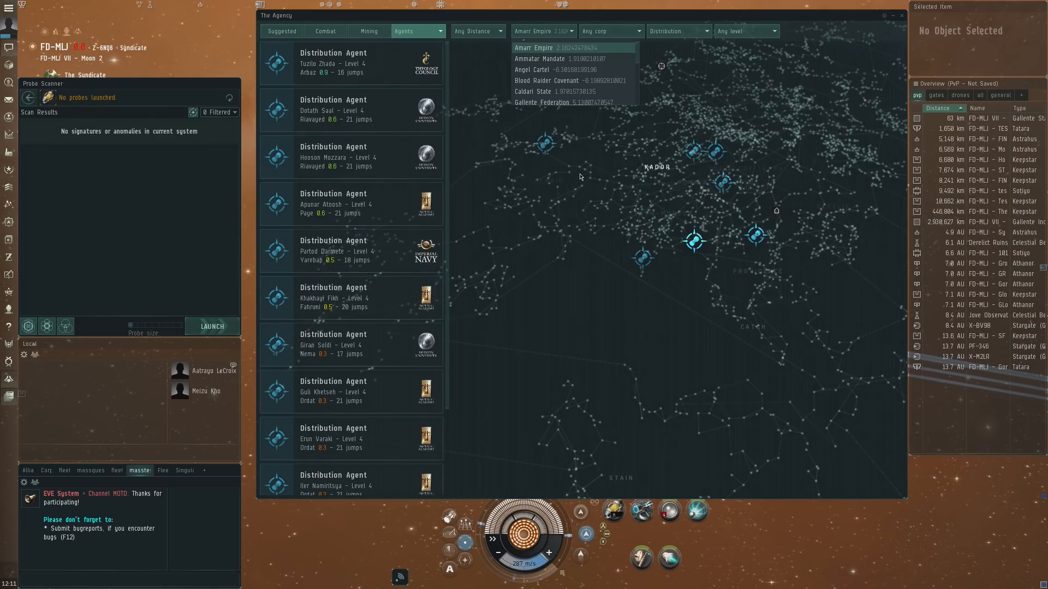
{"action": "mouse_move", "coordinate": [854, 42]}
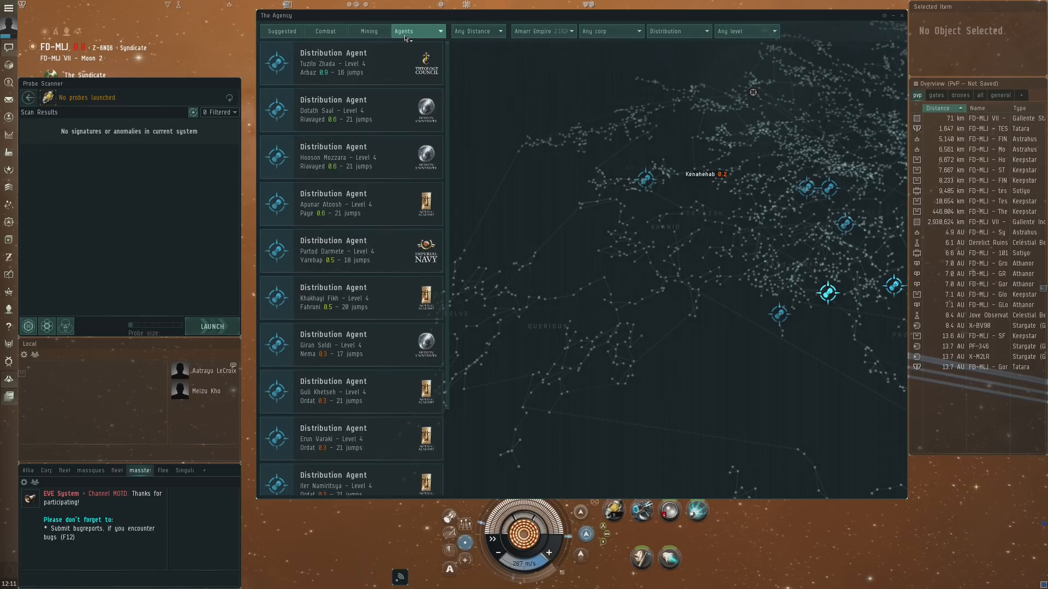
{"action": "left_click", "coordinate": [281, 31]}
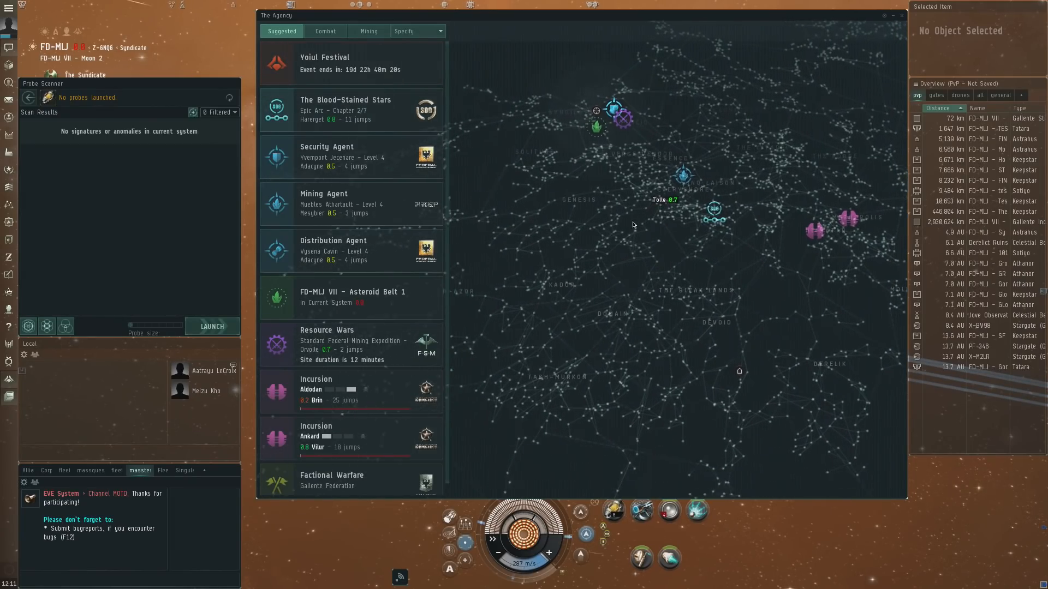
Step: Set The Agency's content type to Incursions, then change it to Factional Warfare
{"action": "left_click", "coordinate": [418, 31]}
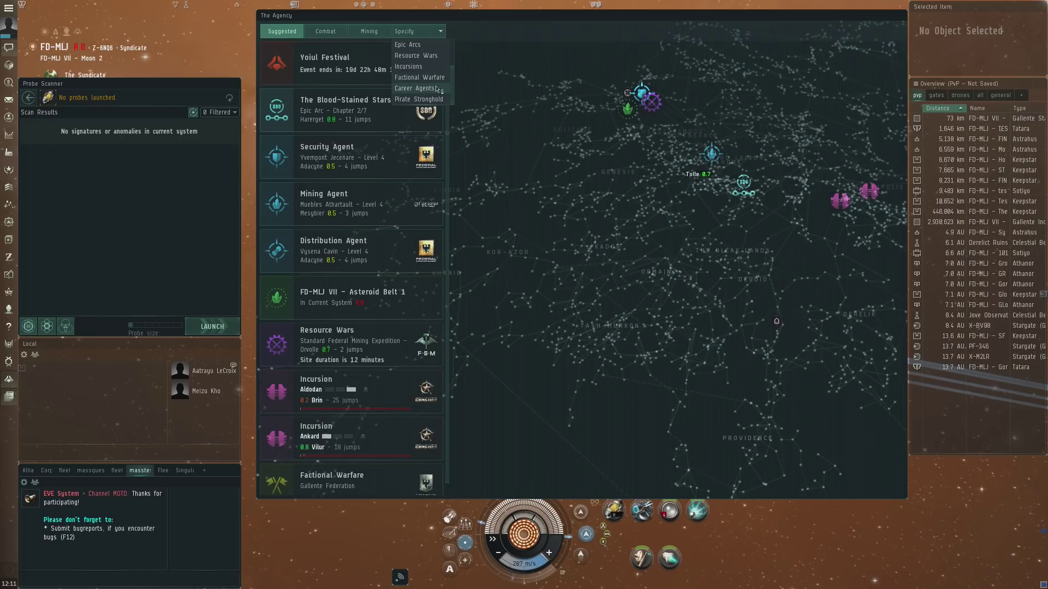
{"action": "left_click", "coordinate": [408, 66]}
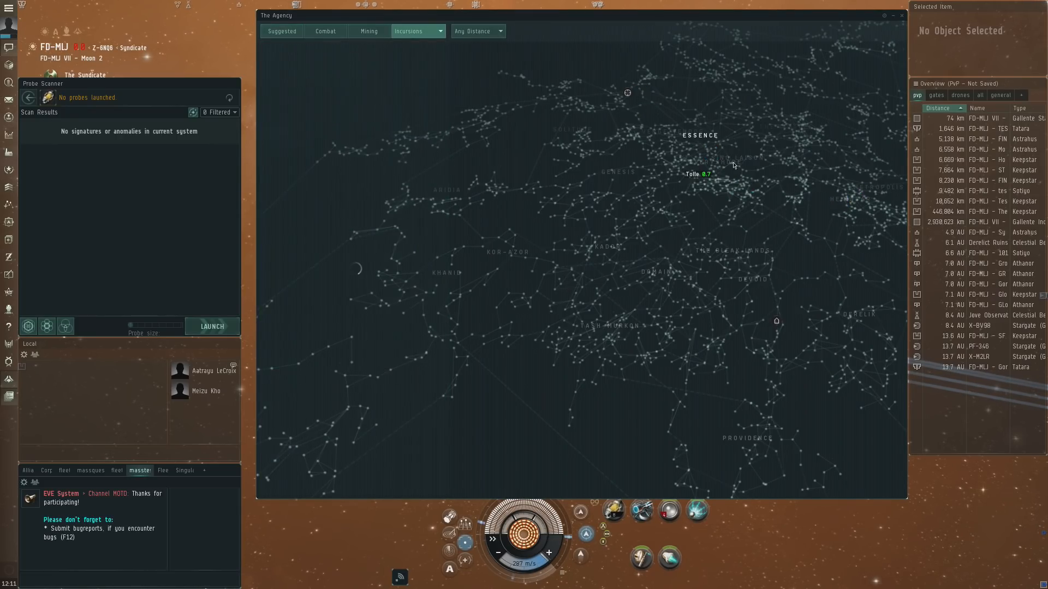
{"action": "left_click", "coordinate": [408, 31]}
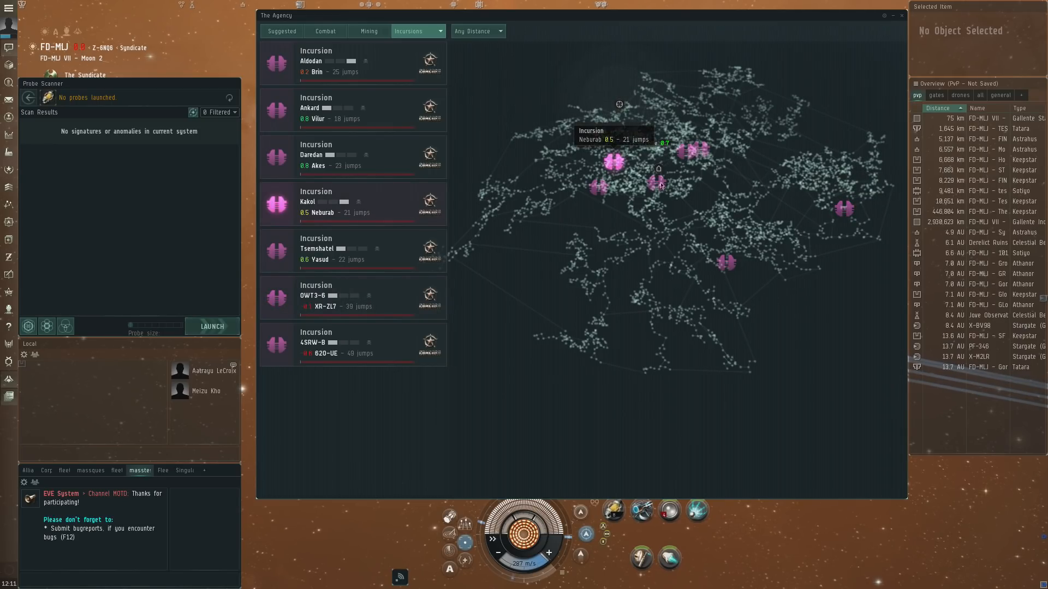
{"action": "left_click", "coordinate": [436, 32]}
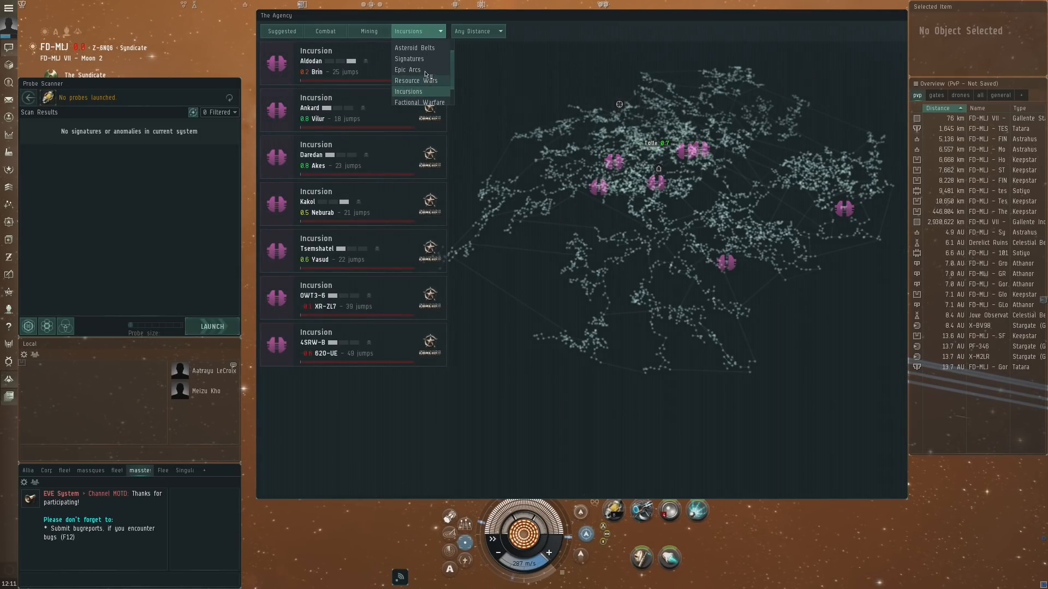
{"action": "left_click", "coordinate": [420, 102]}
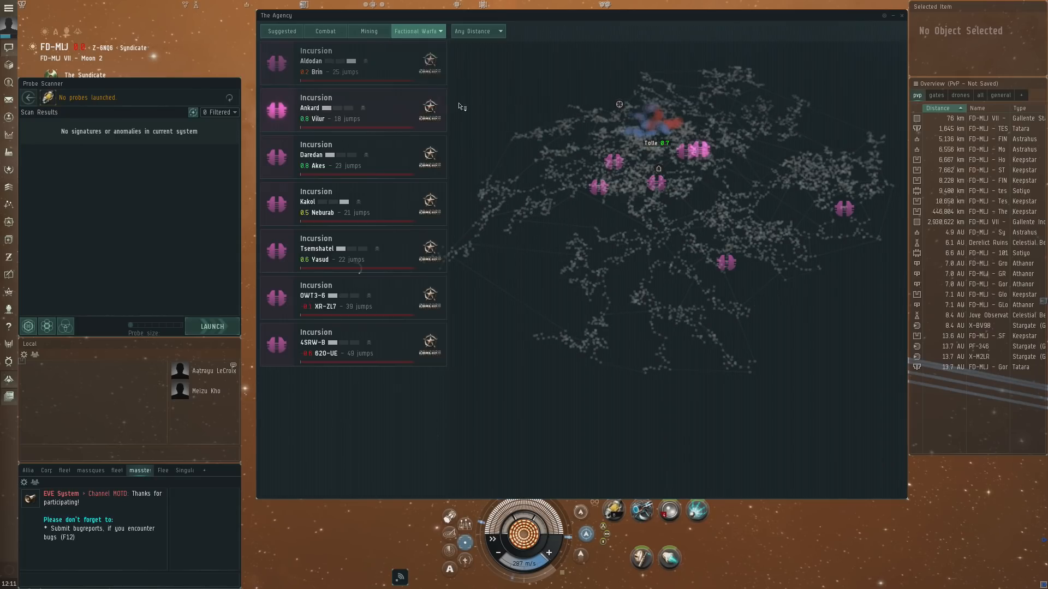
Step: Load the Factional Warfare list of Caldari and Gallente systems with jump counts
{"action": "left_click", "coordinate": [417, 31]}
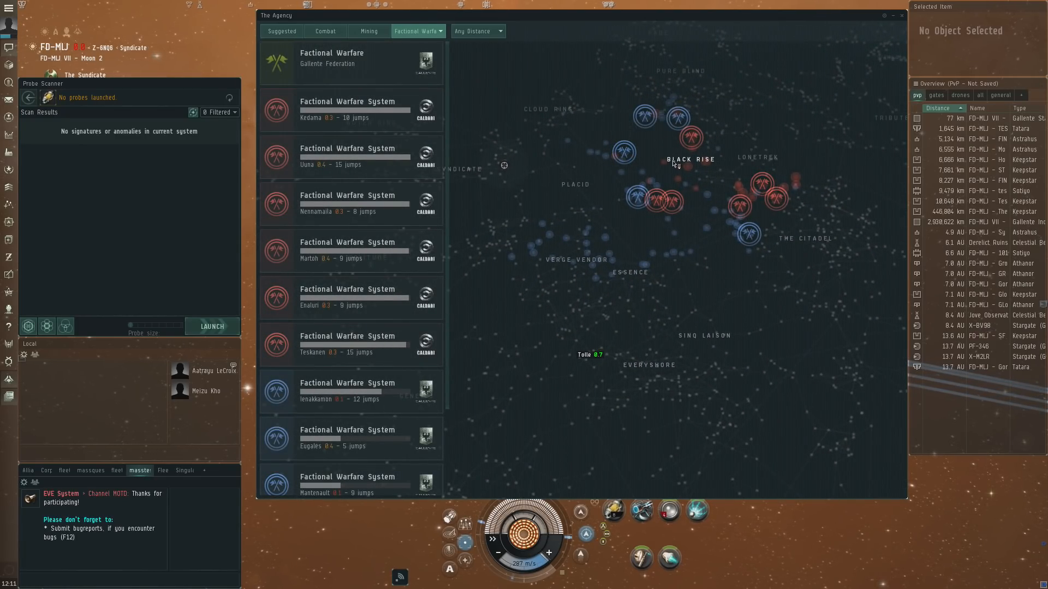
{"action": "mouse_move", "coordinate": [701, 189]}
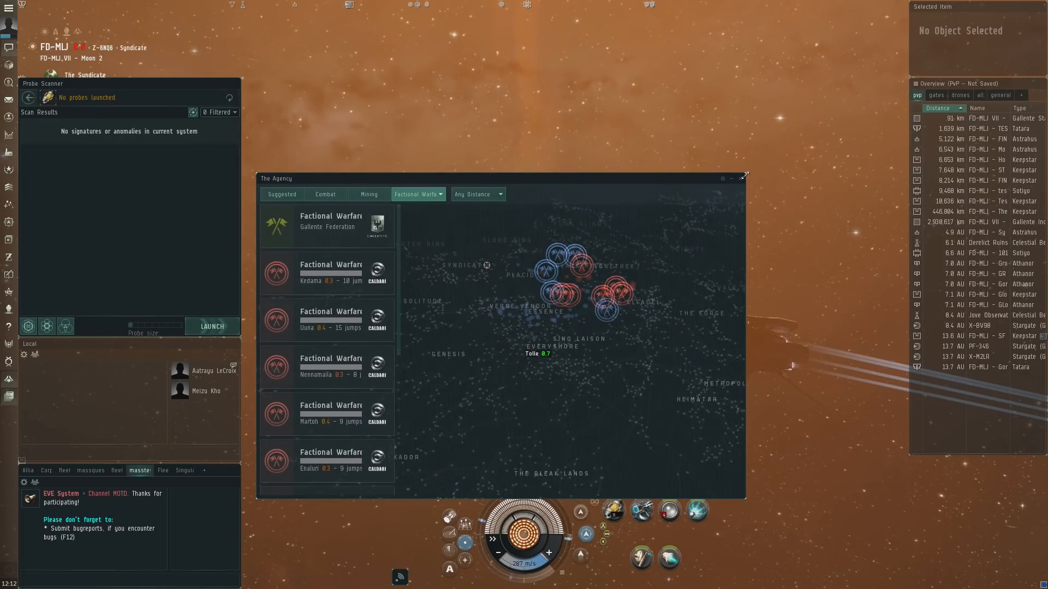
Step: Resize The Agency window and return it to the Suggested tab
{"action": "left_click_drag", "start_coordinate": [501, 178], "coordinate": [598, 73]}
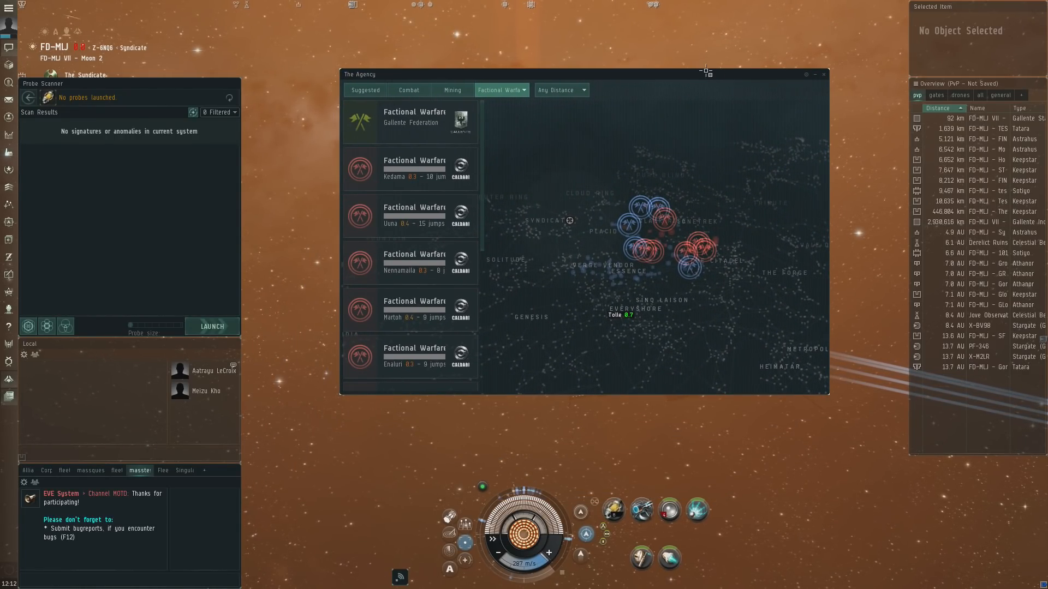
{"action": "mouse_move", "coordinate": [683, 65]}
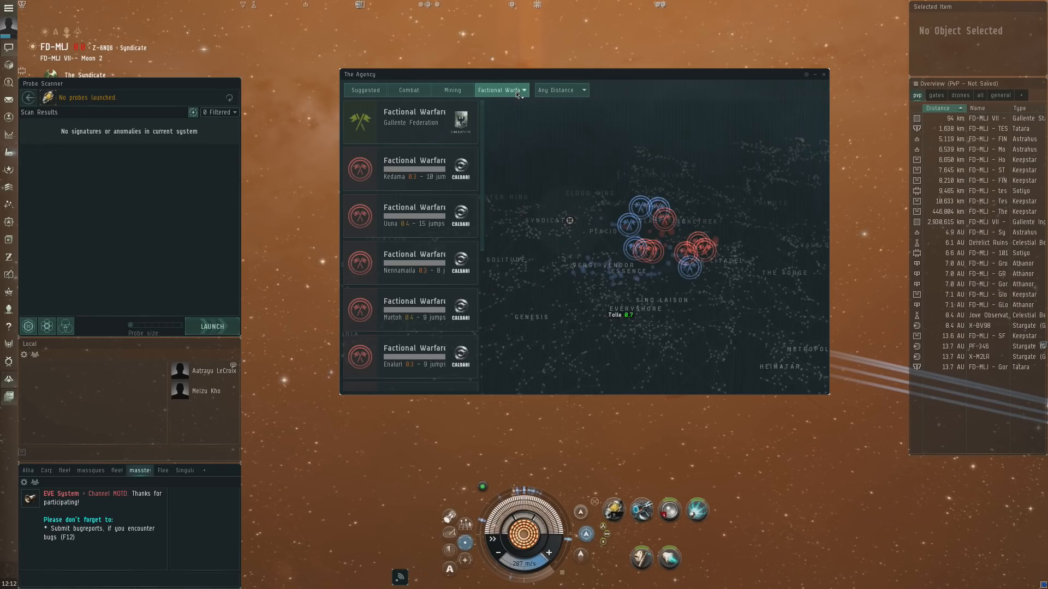
{"action": "left_click", "coordinate": [502, 90]}
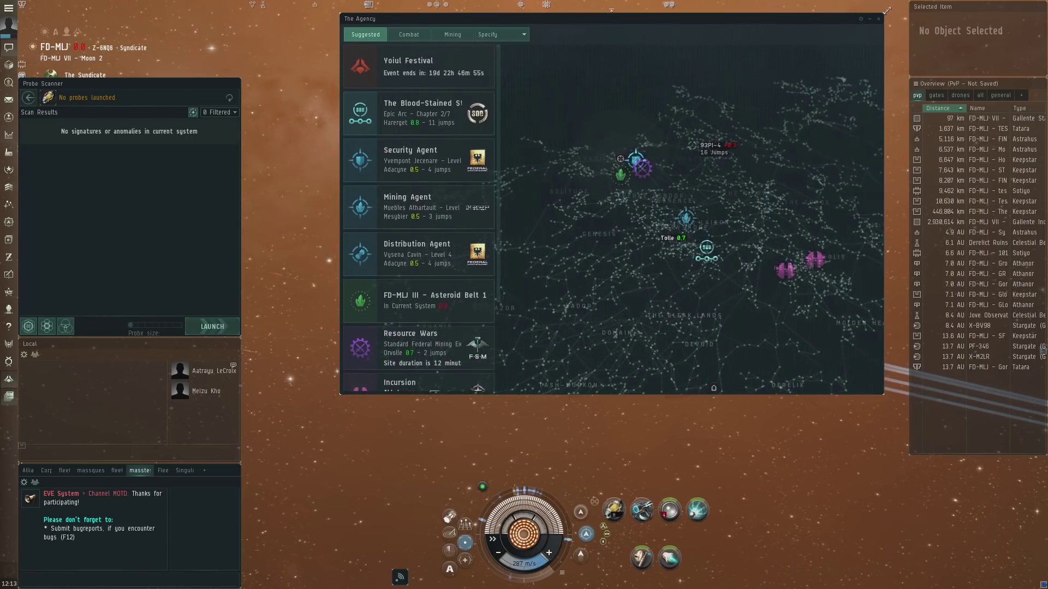
Step: View the Yoiul Festival details, then close The Agency window
{"action": "left_click", "coordinate": [418, 66]}
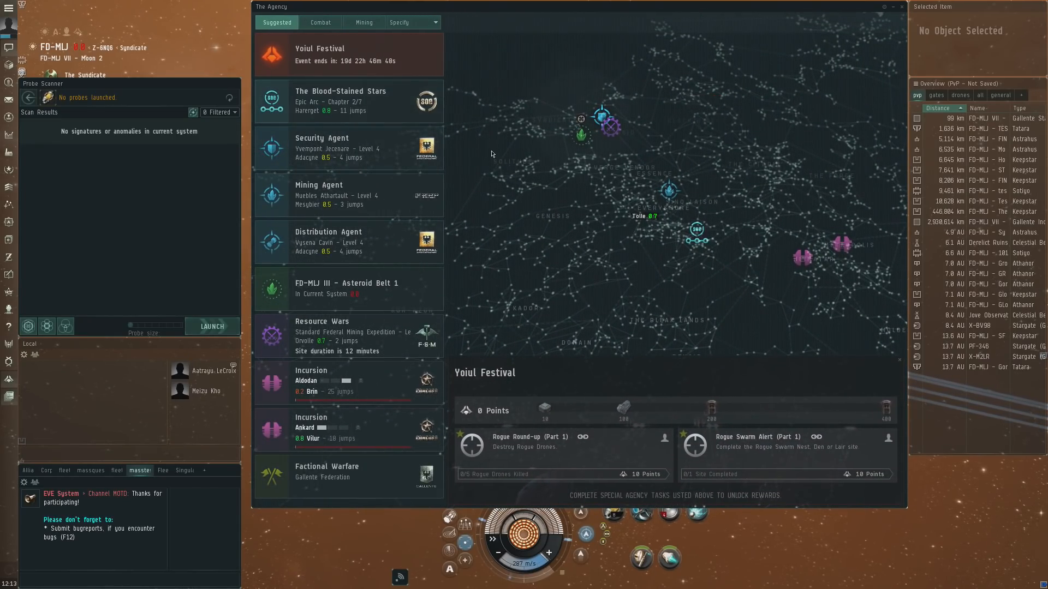
{"action": "mouse_move", "coordinate": [598, 398]}
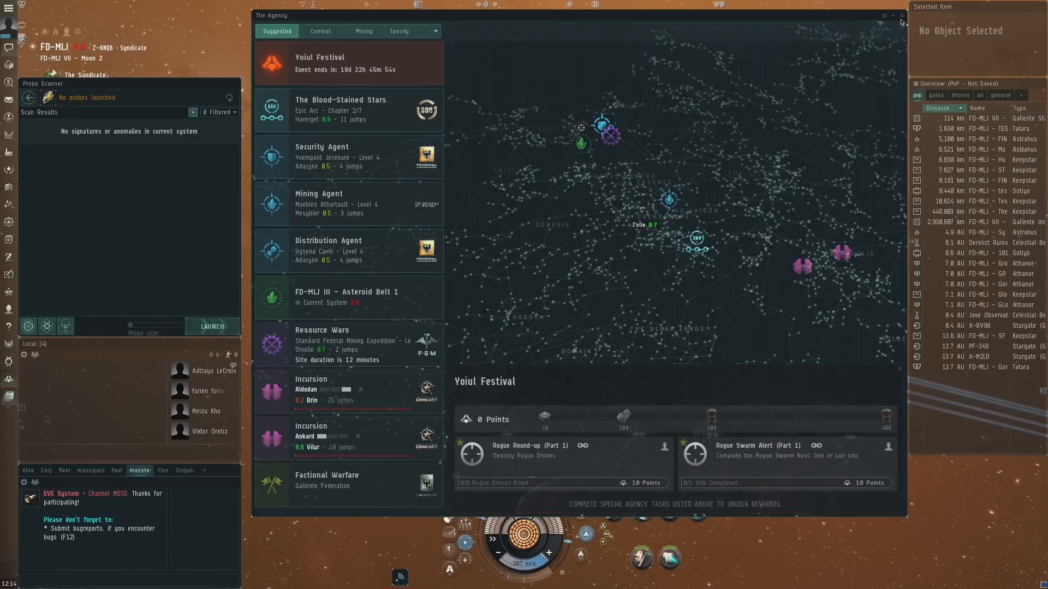
{"action": "left_click", "coordinate": [901, 16]}
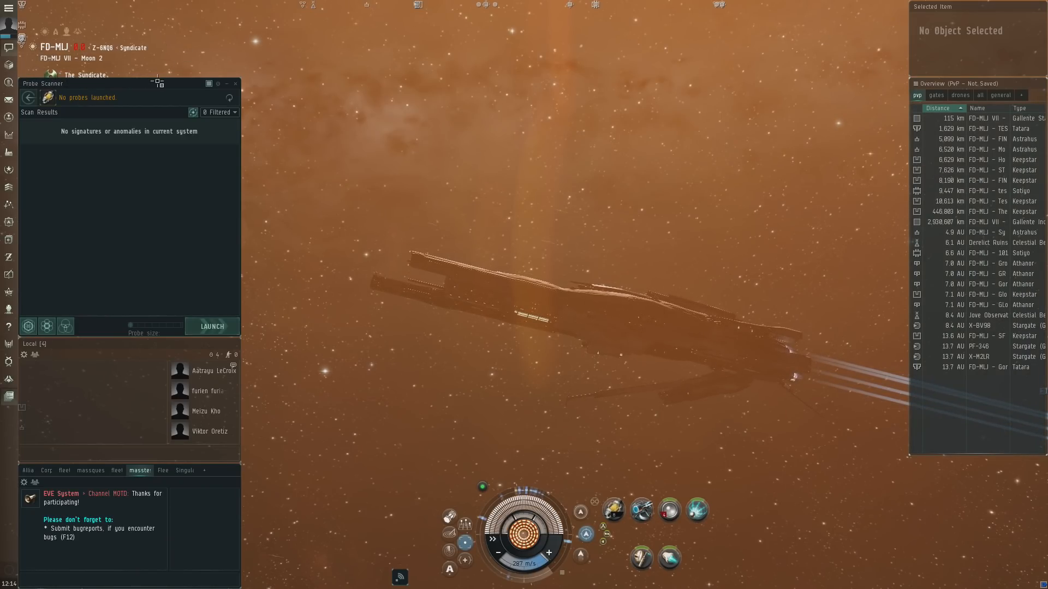
{"action": "mouse_move", "coordinate": [331, 131]}
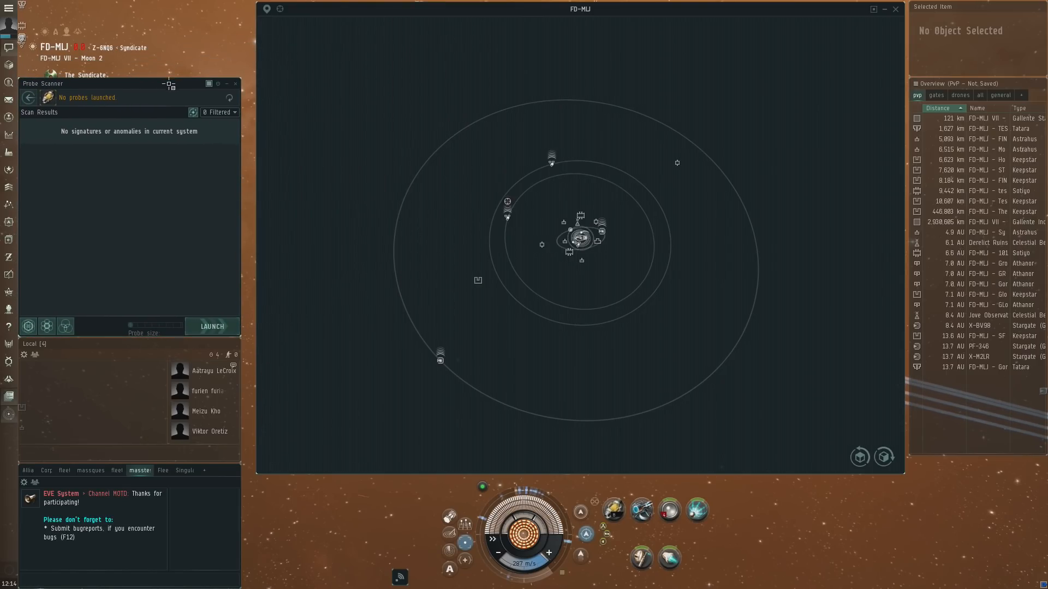
{"action": "mouse_move", "coordinate": [728, 120]}
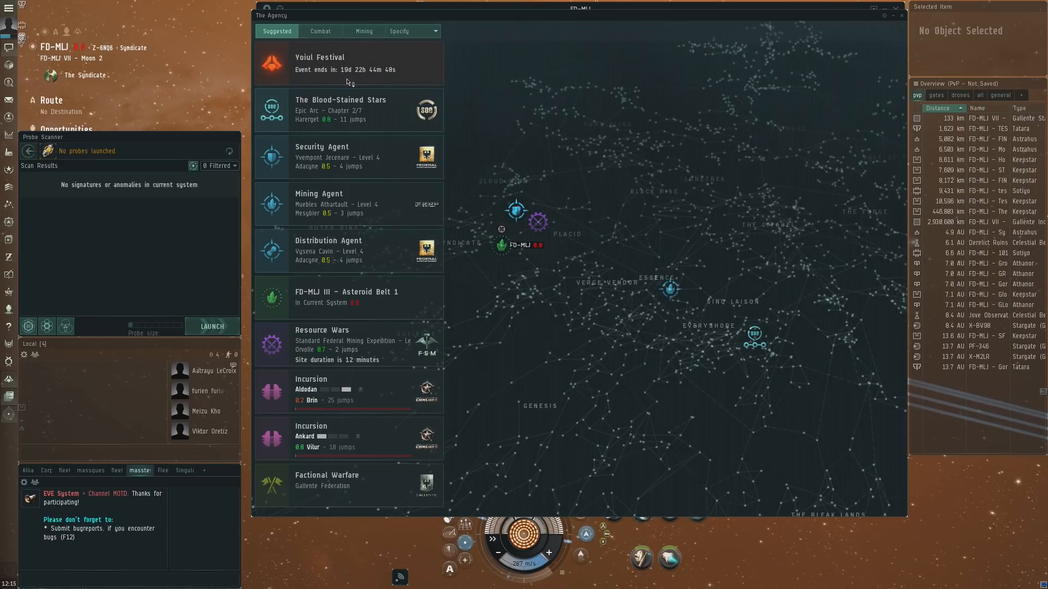
{"action": "mouse_move", "coordinate": [354, 277]}
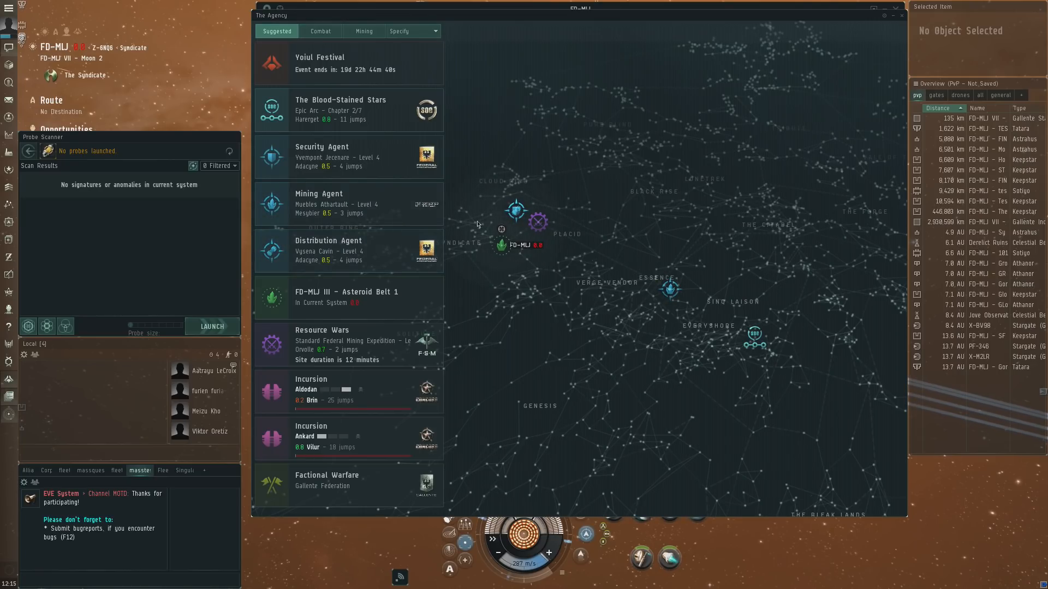
{"action": "mouse_move", "coordinate": [541, 201]}
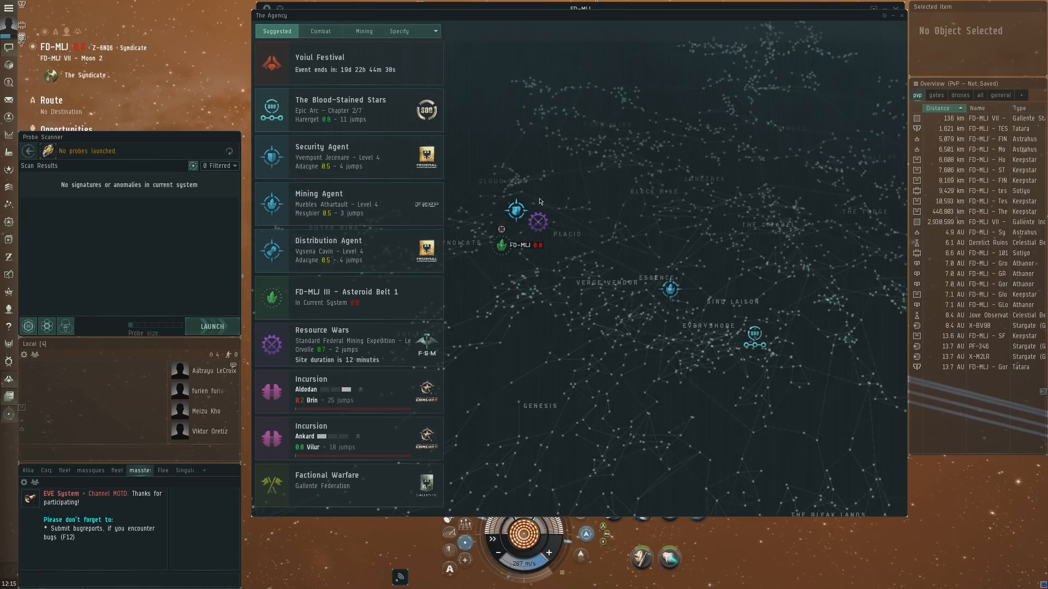
{"action": "mouse_move", "coordinate": [901, 16]}
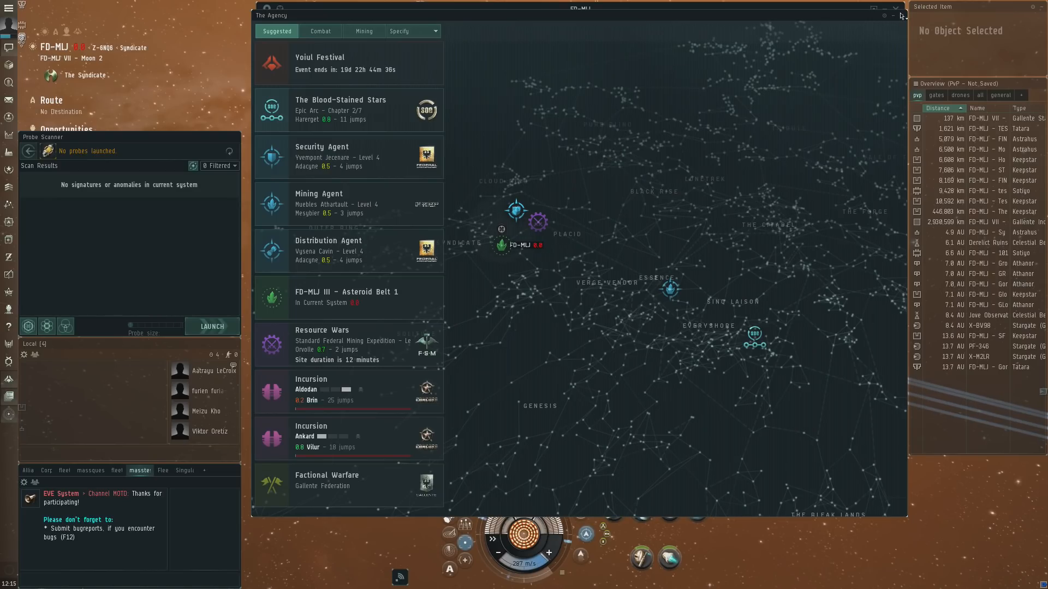
{"action": "mouse_move", "coordinate": [899, 16]}
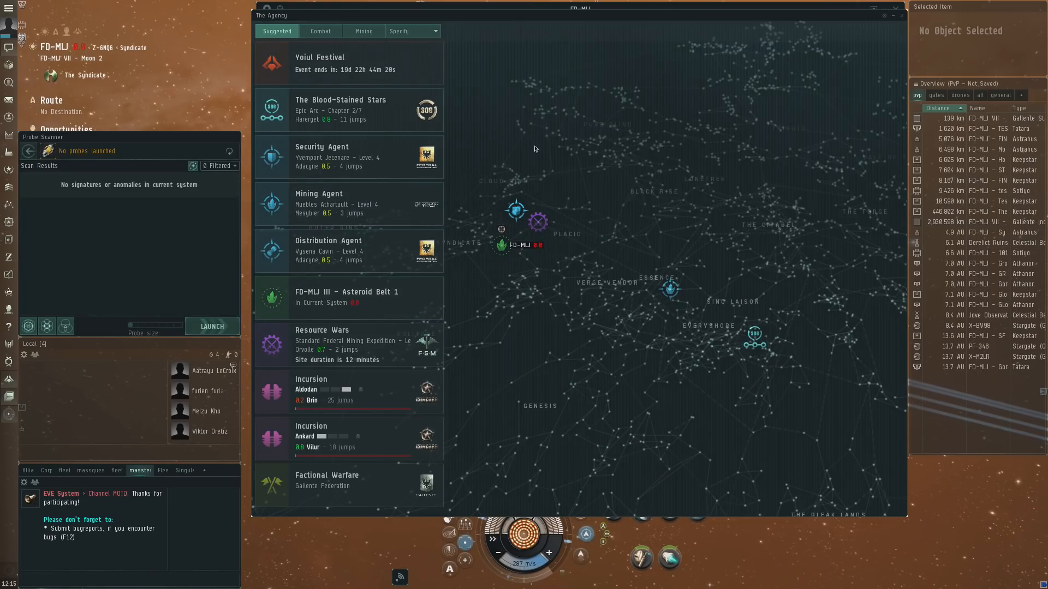
{"action": "mouse_move", "coordinate": [552, 201]}
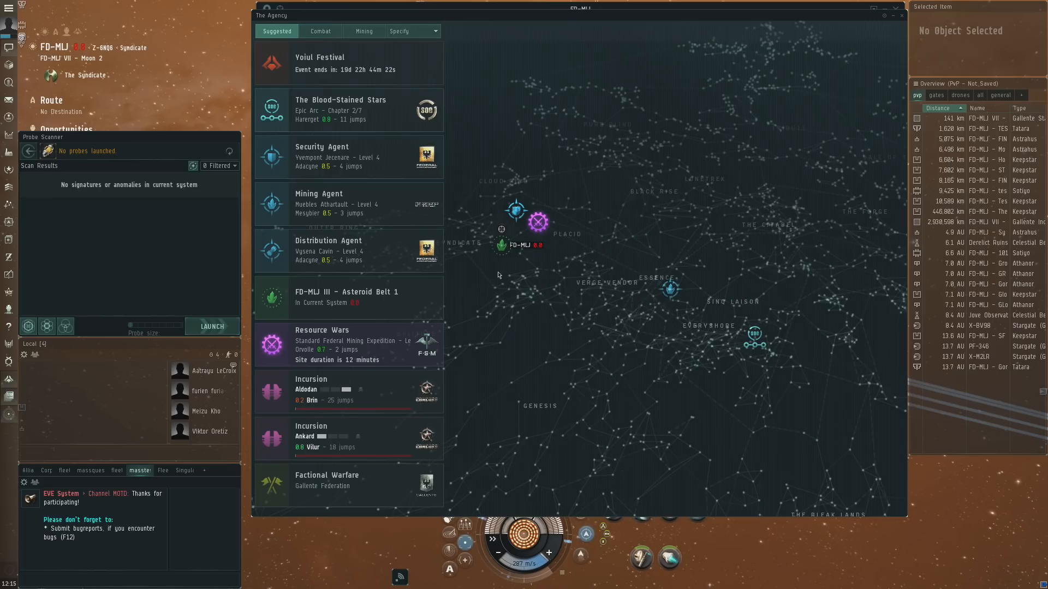
{"action": "mouse_move", "coordinate": [474, 266]}
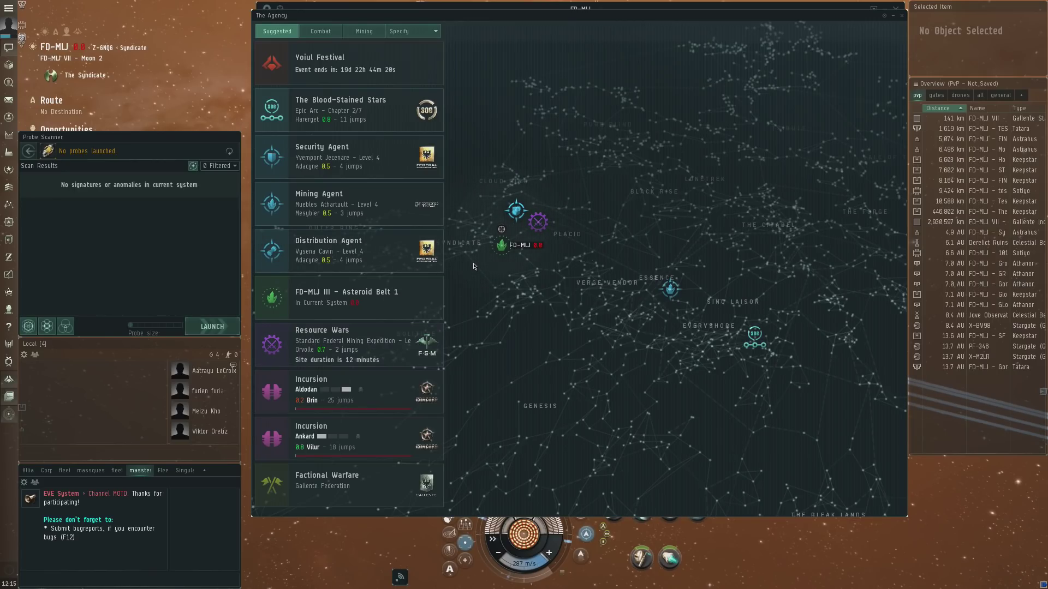
{"action": "mouse_move", "coordinate": [516, 212]}
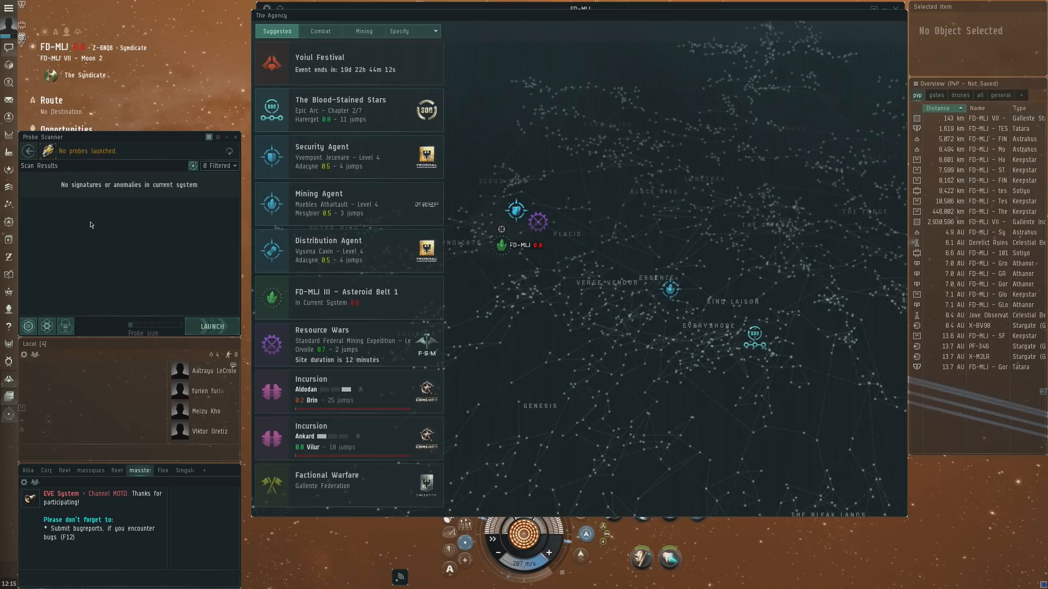
{"action": "mouse_move", "coordinate": [89, 255]}
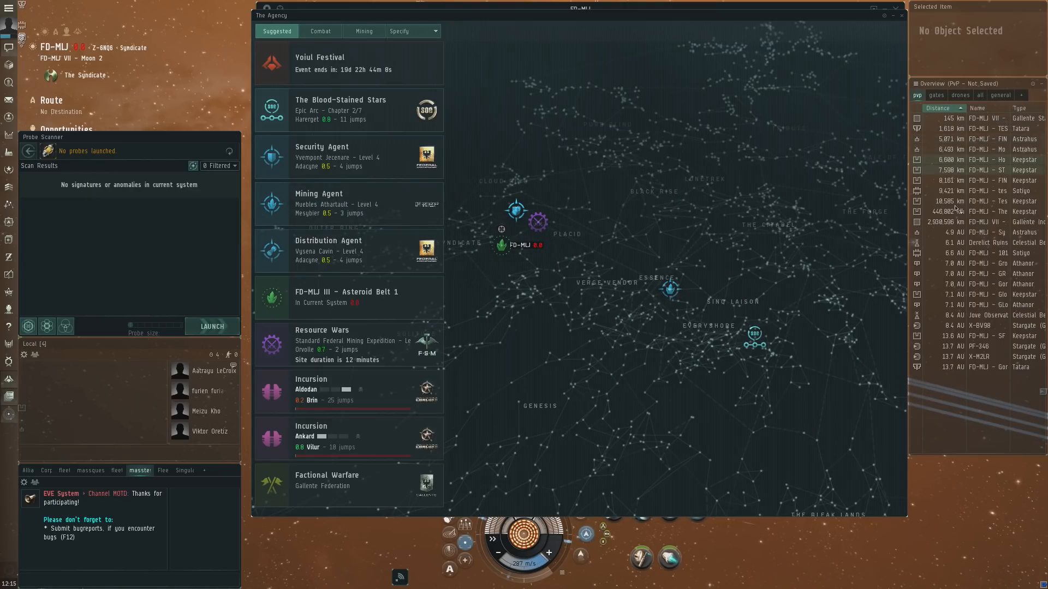
Step: Show details for level 4 Security Agent Yvempont Jecenare, four jumps away in Adacyne
{"action": "left_click", "coordinate": [988, 315]}
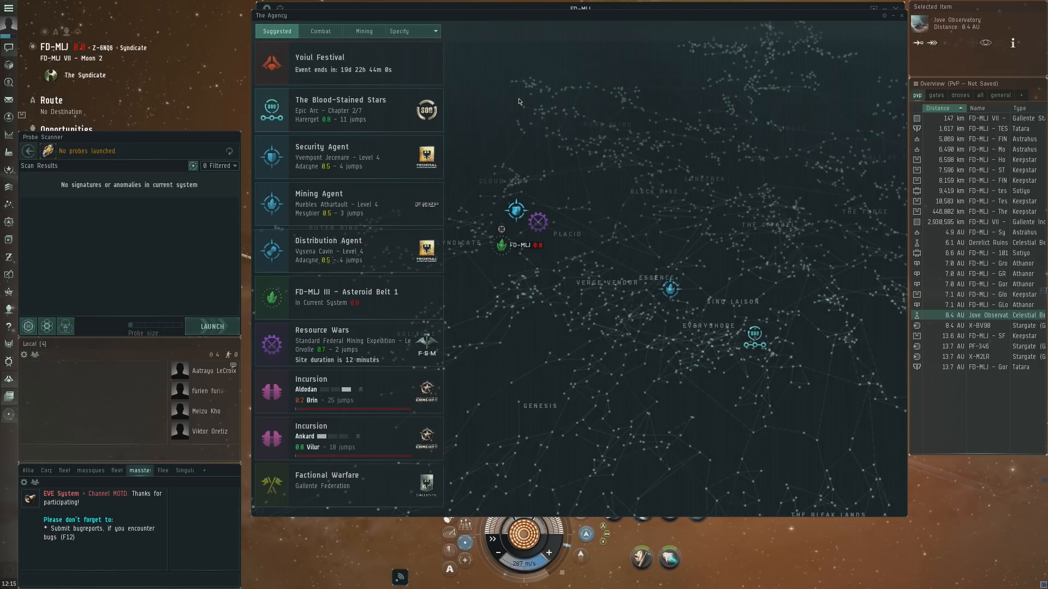
{"action": "mouse_move", "coordinate": [769, 197]}
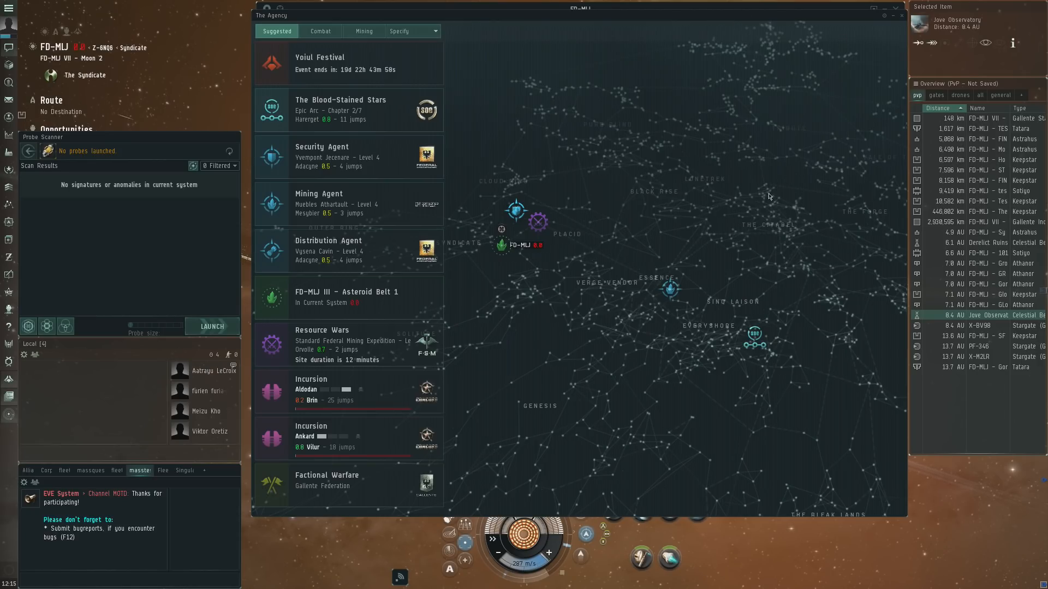
{"action": "left_click", "coordinate": [344, 157]}
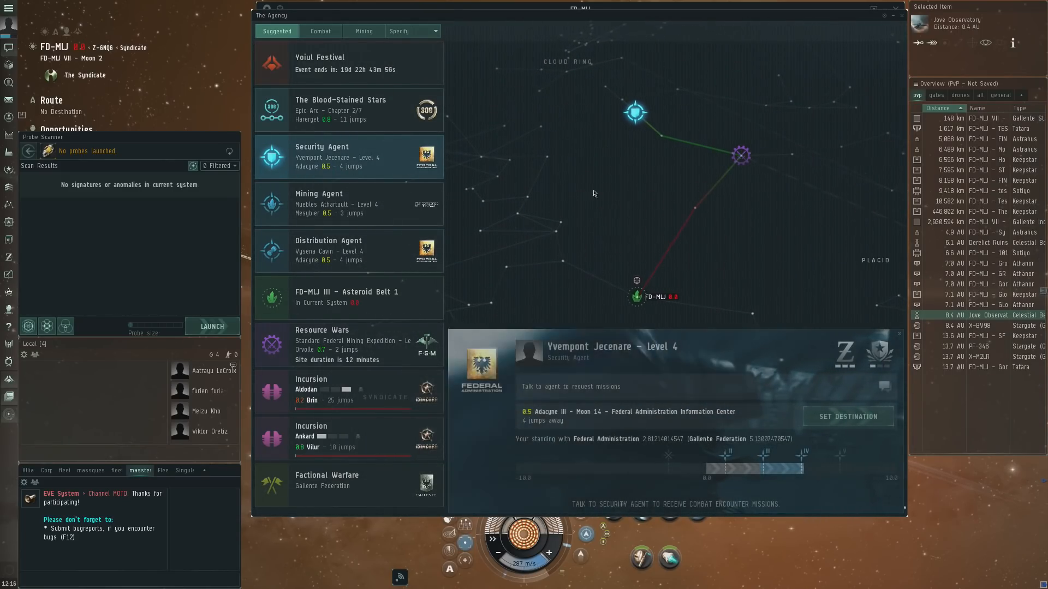
{"action": "mouse_move", "coordinate": [663, 218]}
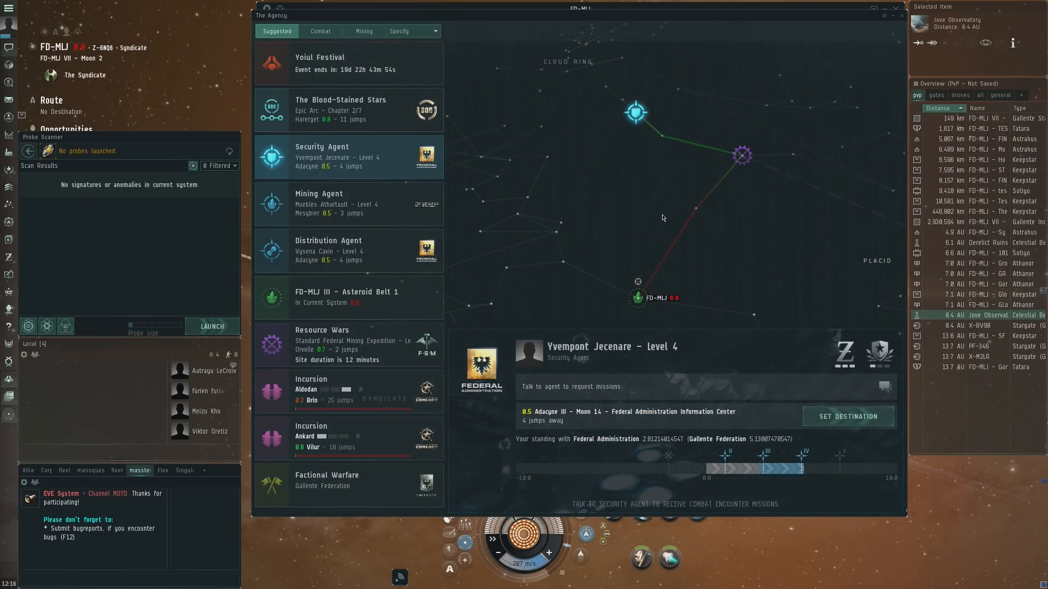
{"action": "mouse_move", "coordinate": [640, 191]}
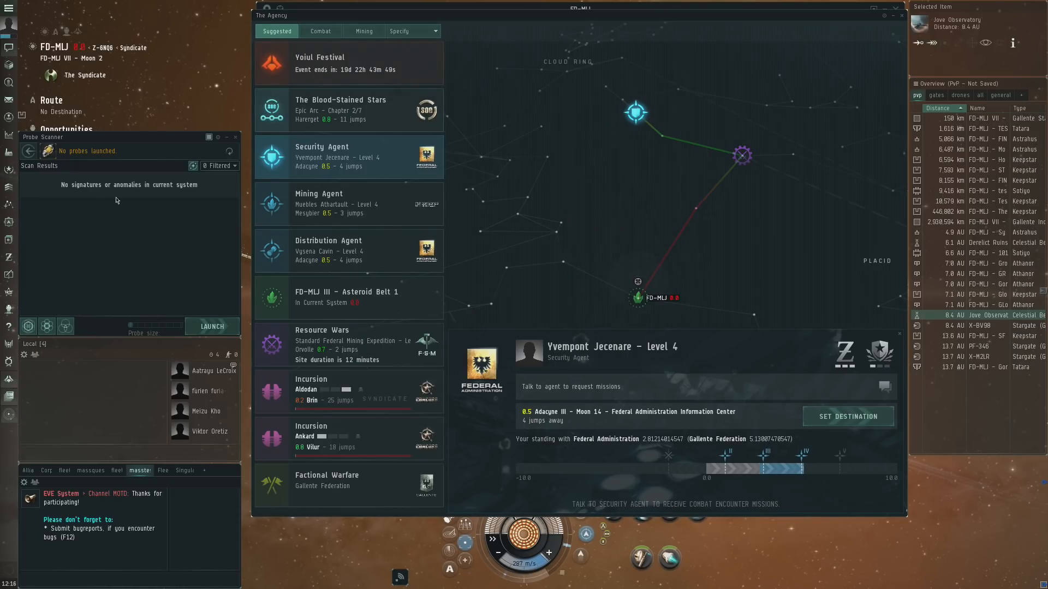
{"action": "mouse_move", "coordinate": [222, 187]}
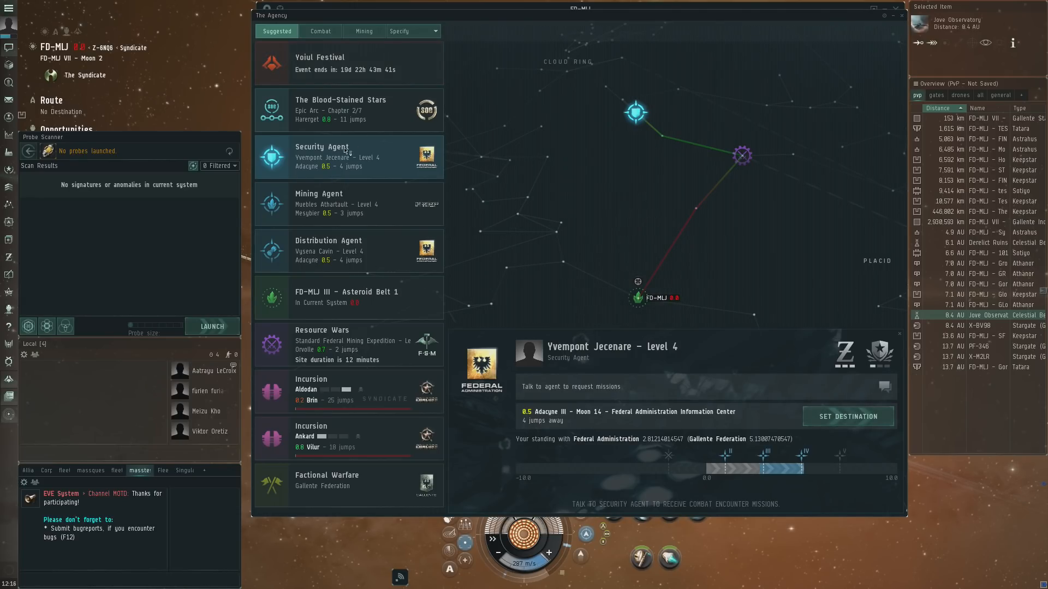
{"action": "left_click", "coordinate": [348, 204]}
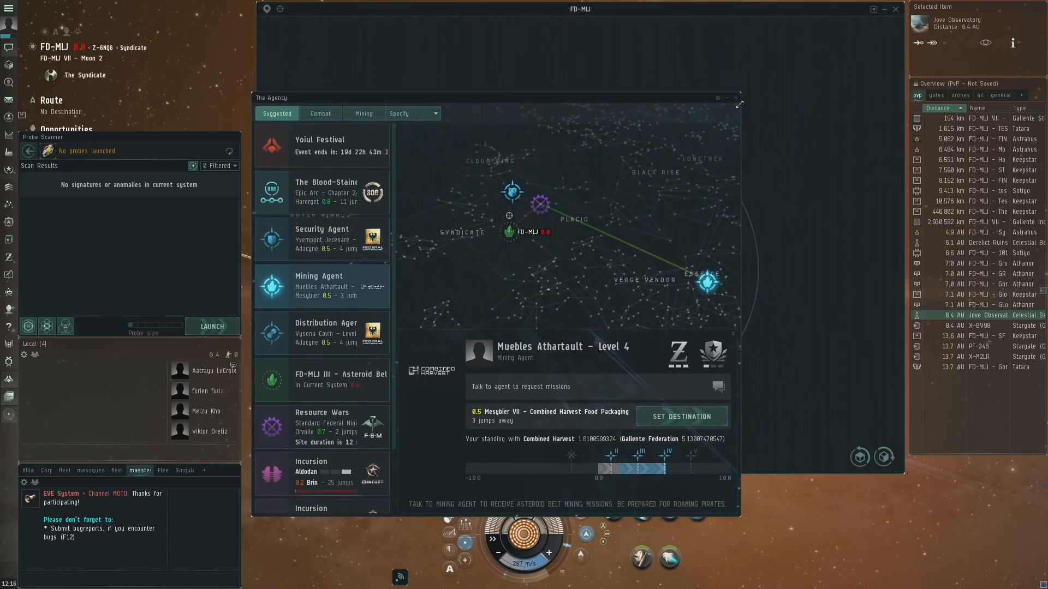
{"action": "mouse_move", "coordinate": [713, 353]}
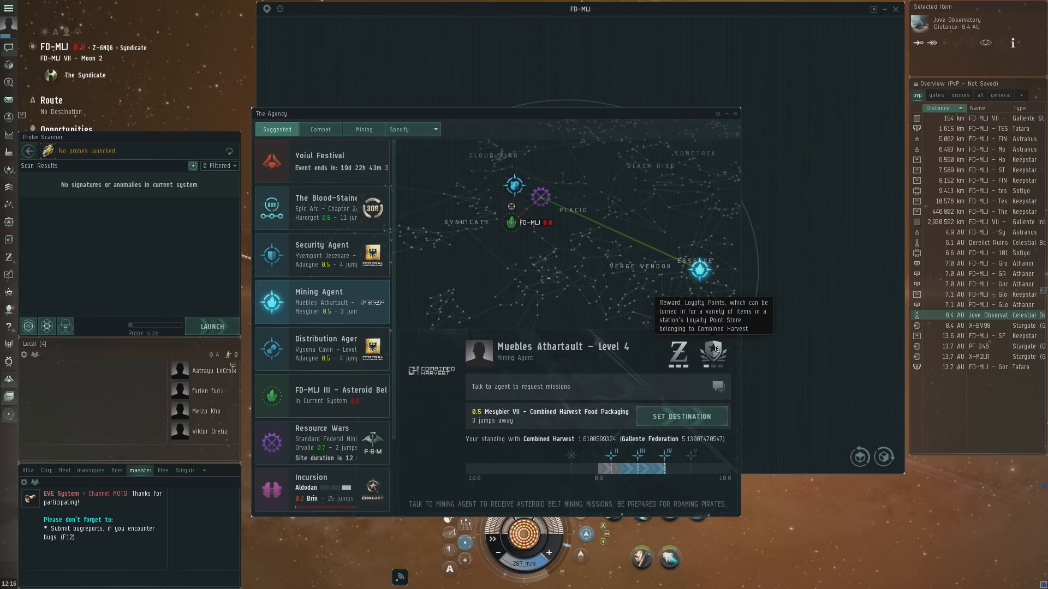
{"action": "mouse_move", "coordinate": [411, 298]}
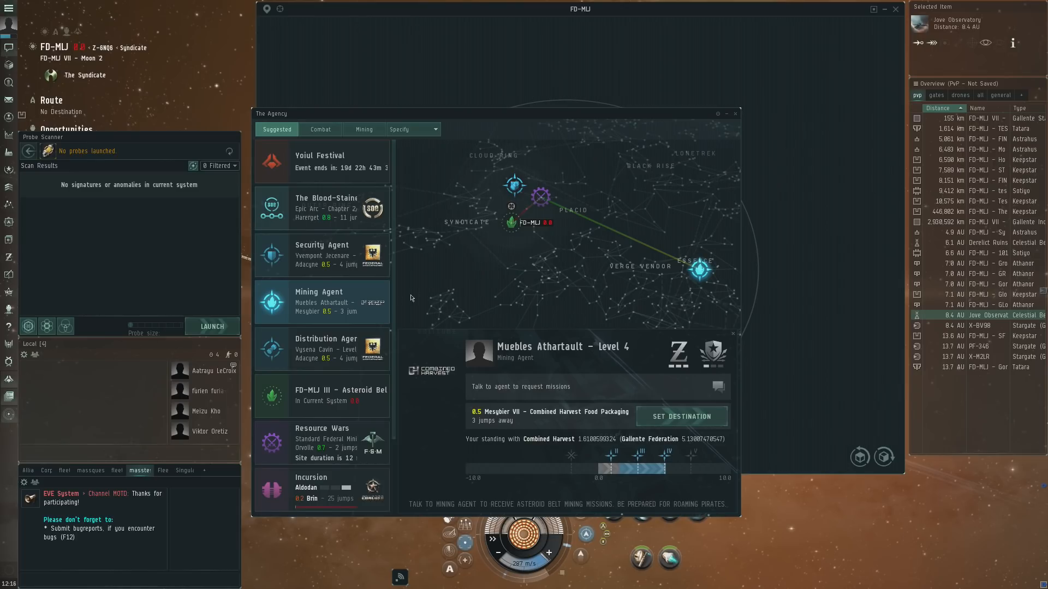
{"action": "mouse_move", "coordinate": [739, 87]}
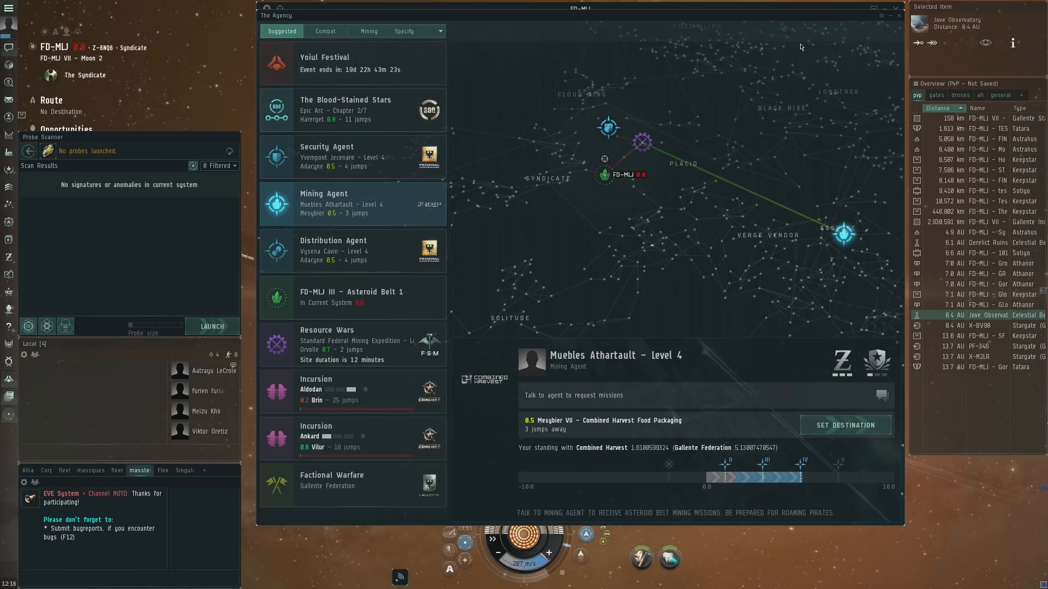
{"action": "mouse_move", "coordinate": [681, 57]}
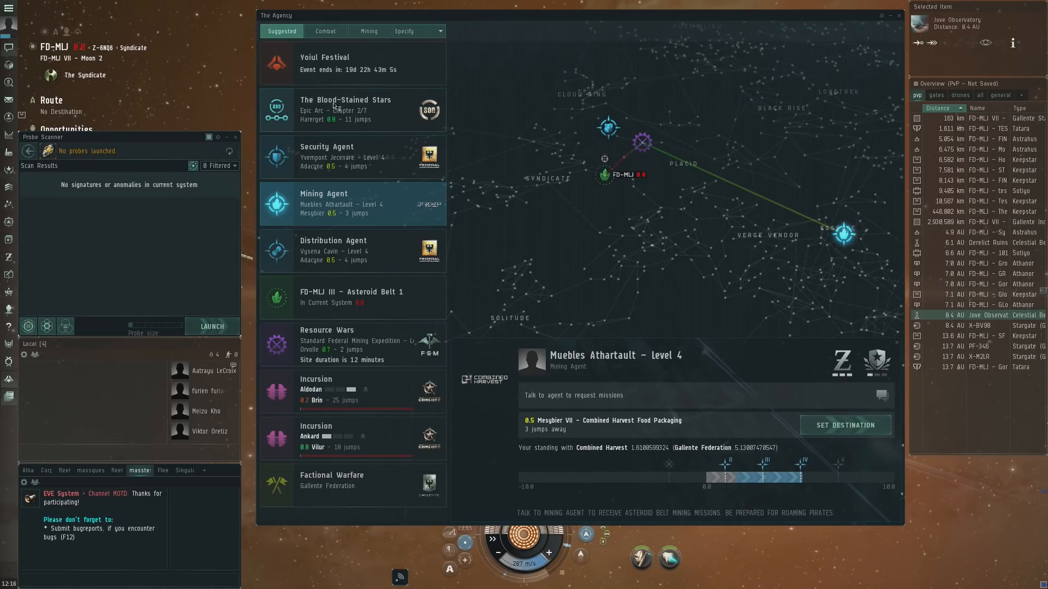
{"action": "mouse_move", "coordinate": [412, 216]}
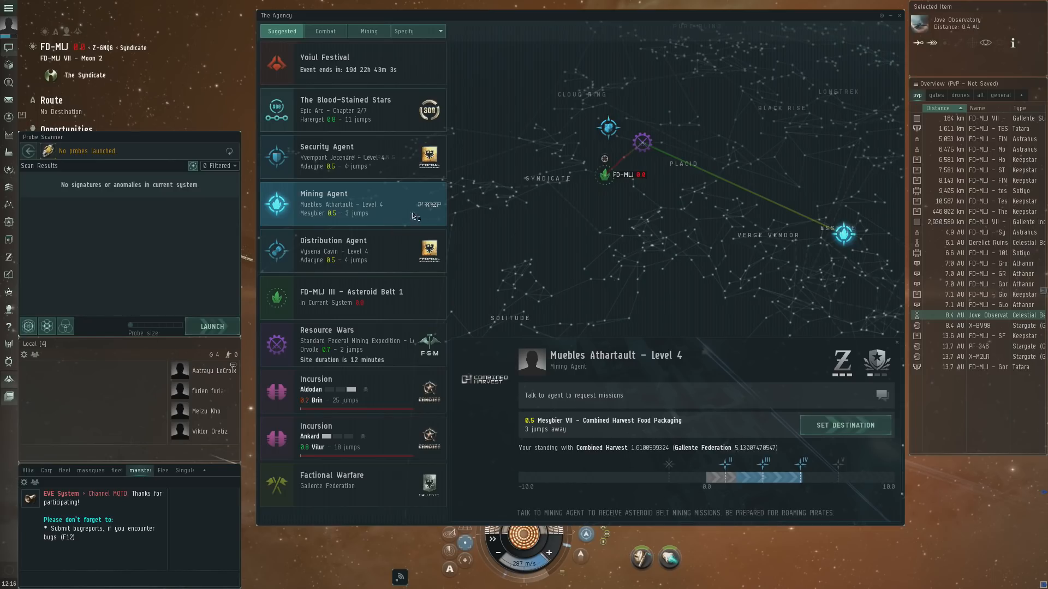
{"action": "mouse_move", "coordinate": [482, 171]}
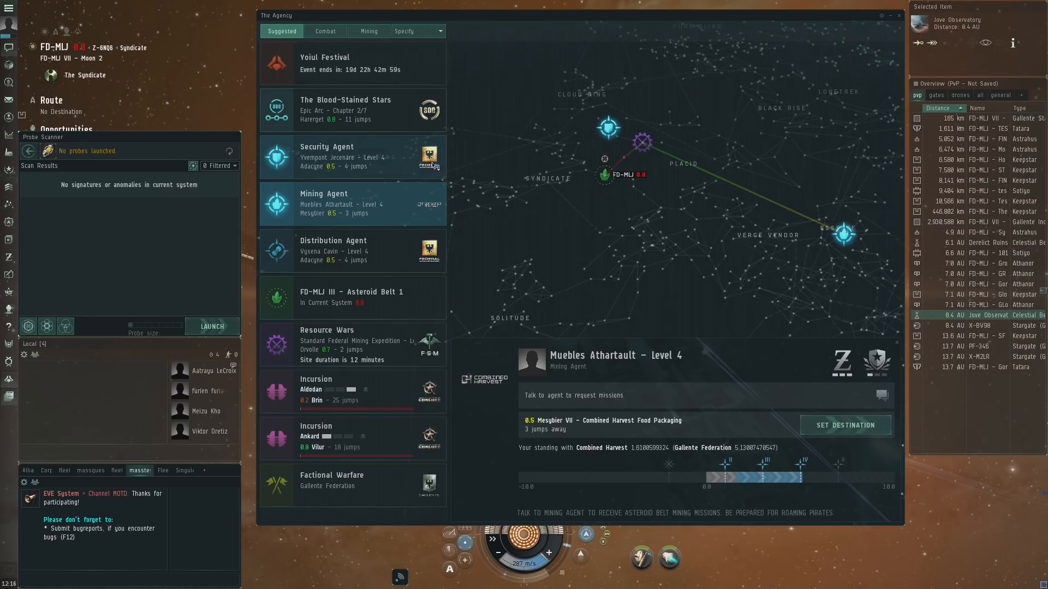
{"action": "mouse_move", "coordinate": [511, 113]}
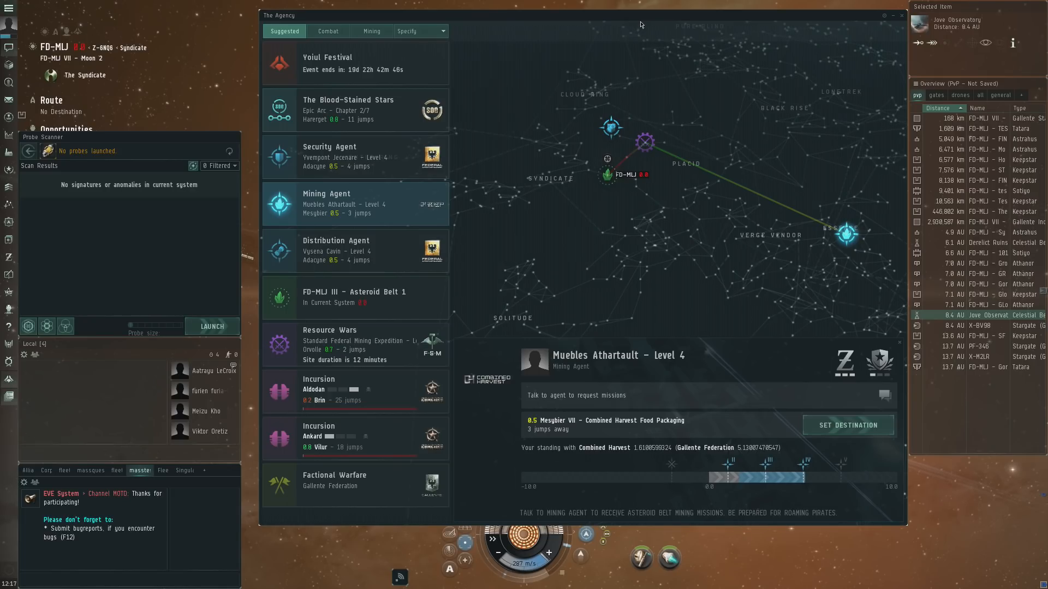
{"action": "mouse_move", "coordinate": [635, 27]}
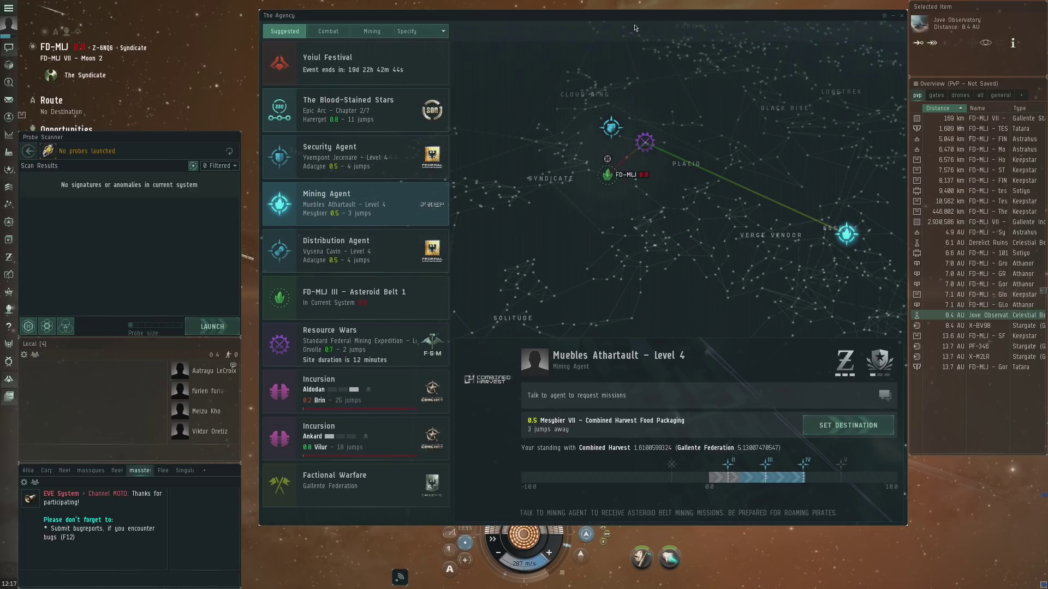